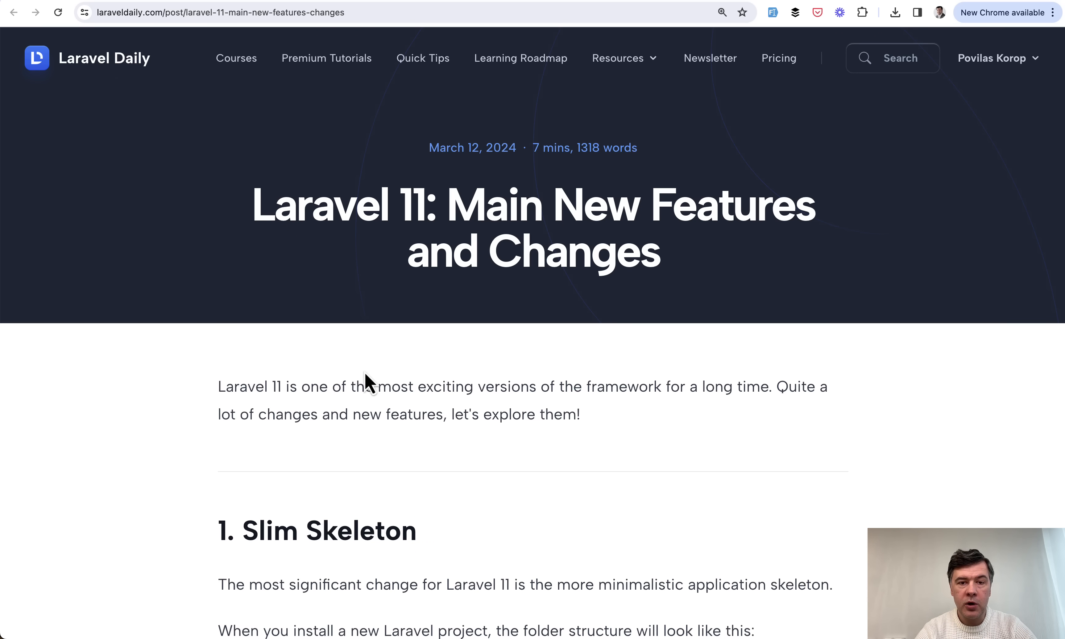
# Step: Scroll the Laravel 11 features article down past the intro and back up to Slim Skeleton
pyautogui.scroll(-3)
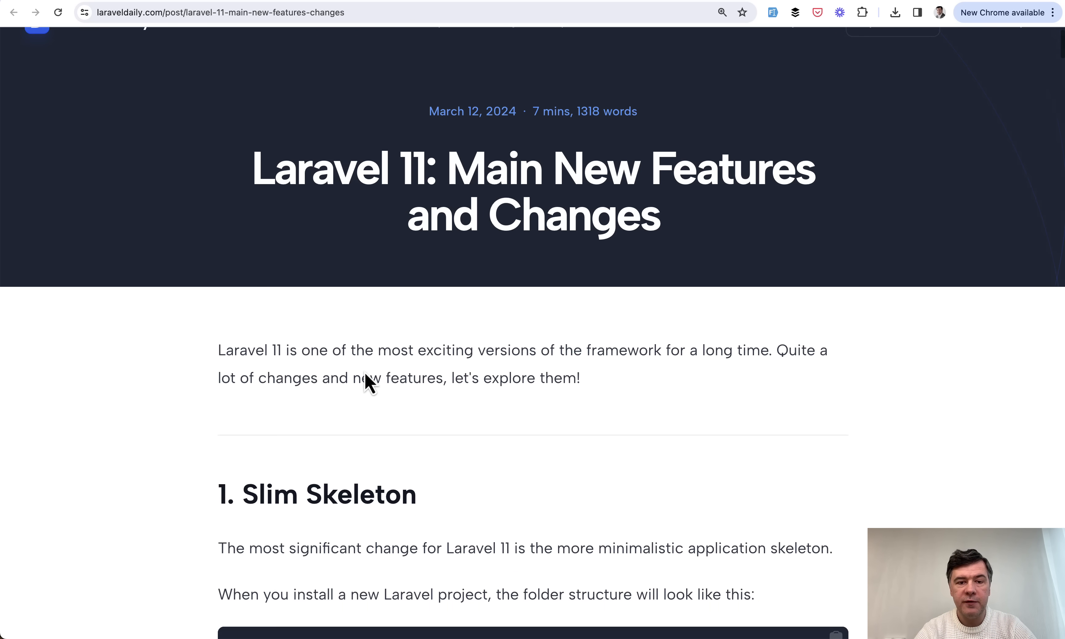
pyautogui.scroll(3)
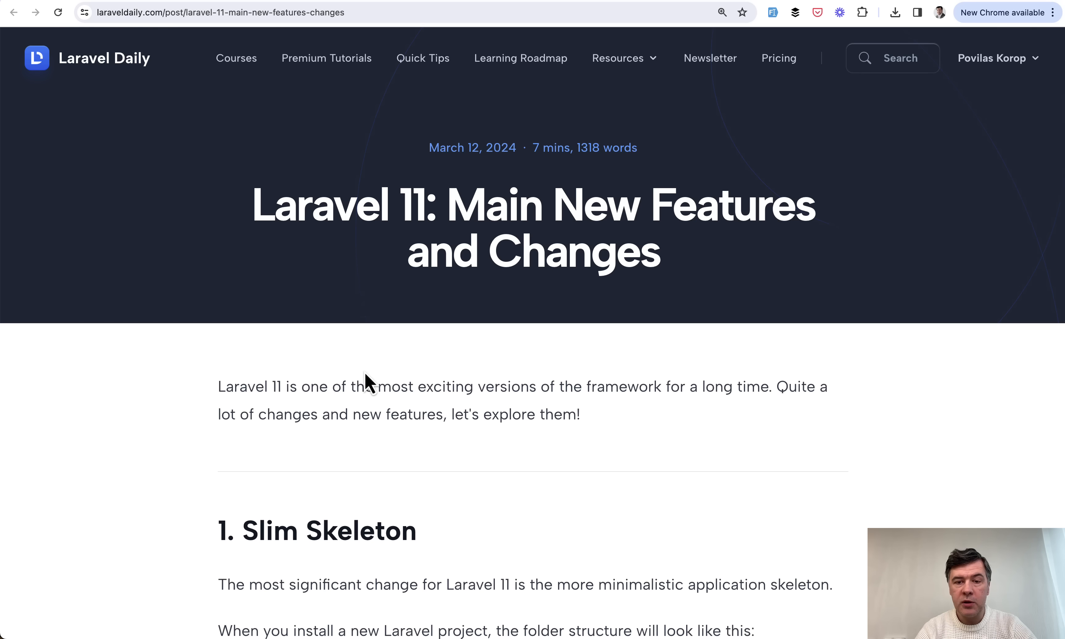
pyautogui.moveTo(501, 147)
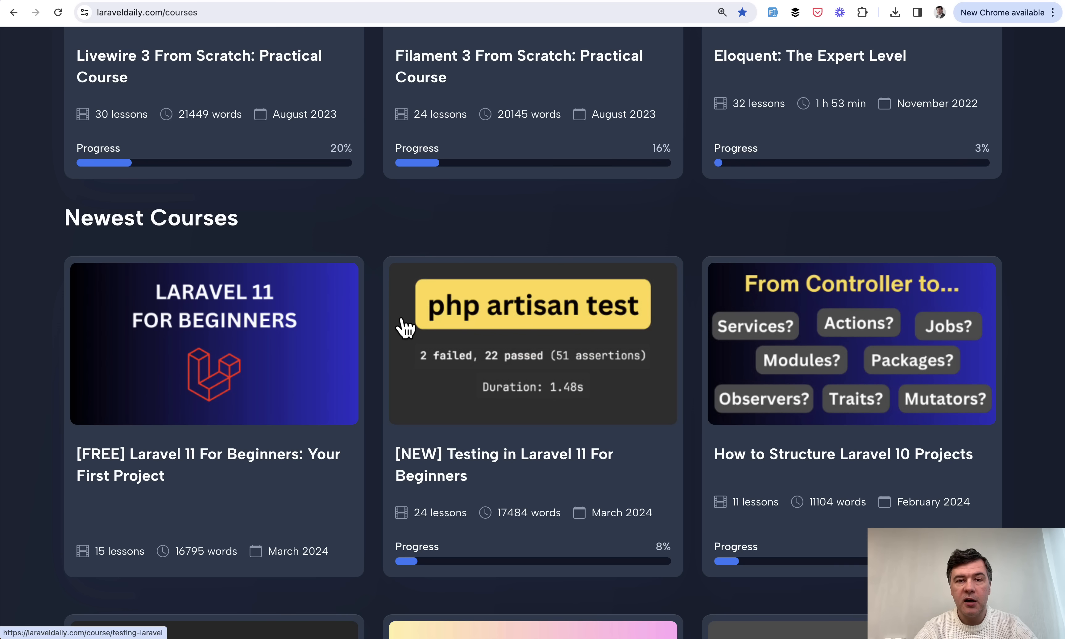
pyautogui.moveTo(54, 390)
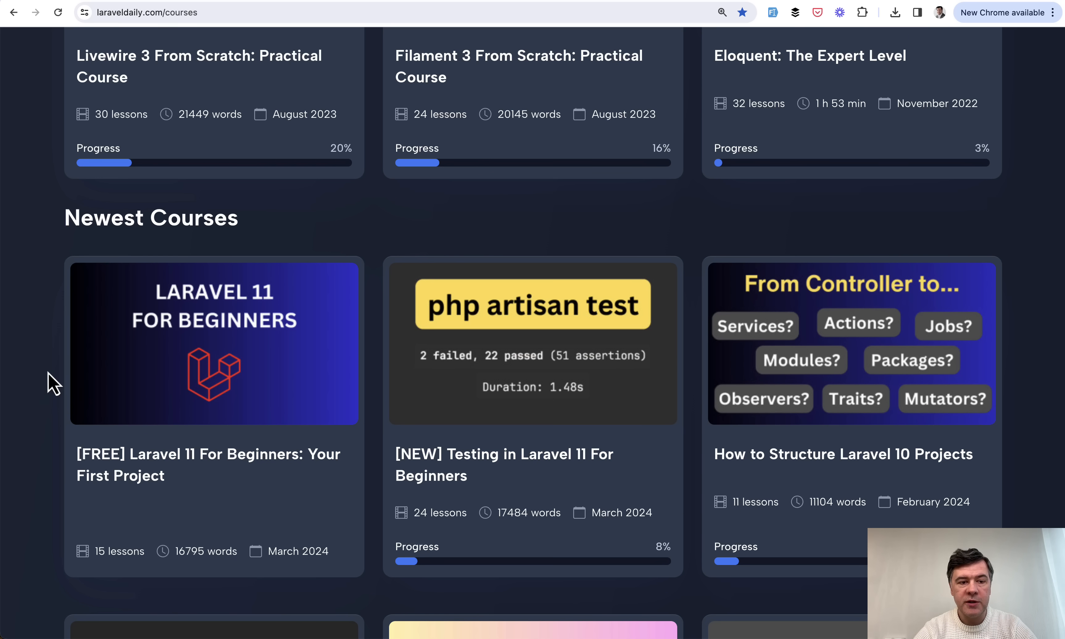
# Step: Open the free Laravel 11 For Beginners course card and scroll to its lesson list
pyautogui.scroll(-3)
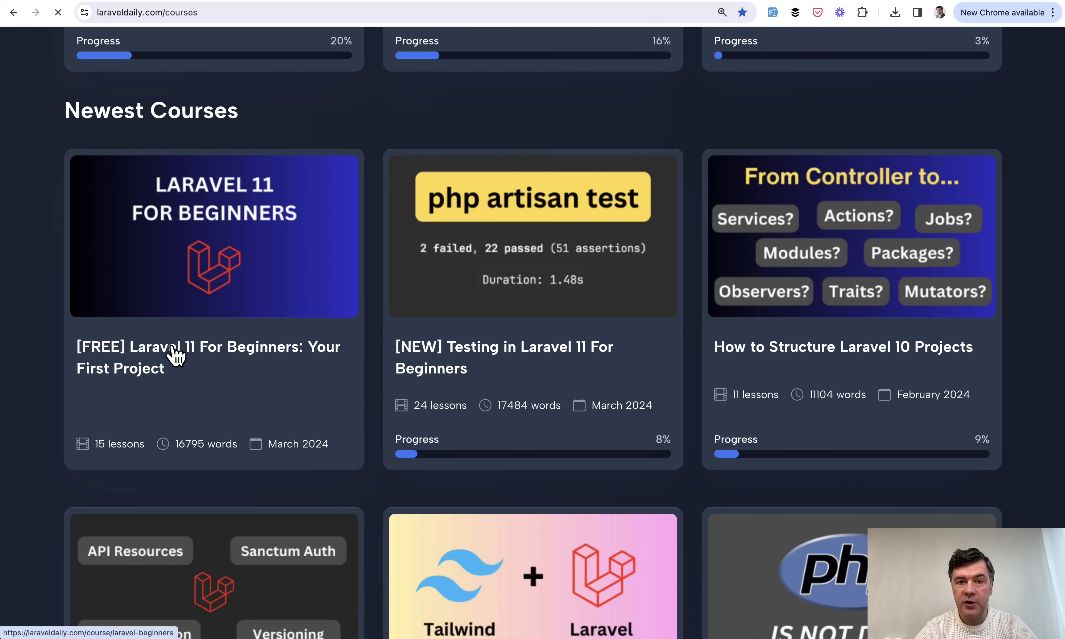
pyautogui.click(208, 358)
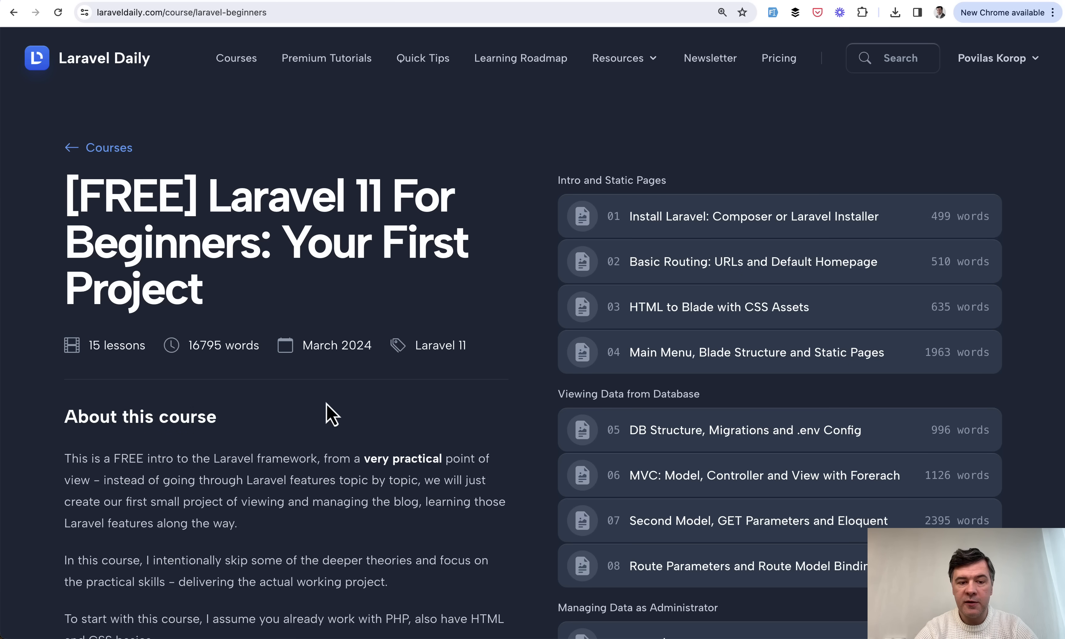
pyautogui.scroll(-3)
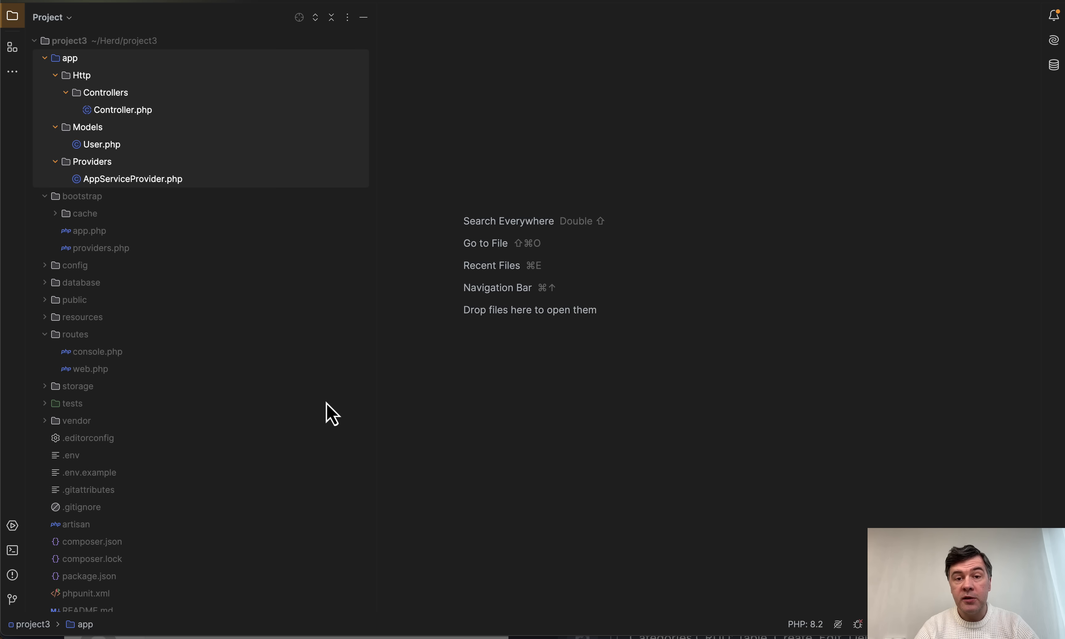
pyautogui.moveTo(75, 40)
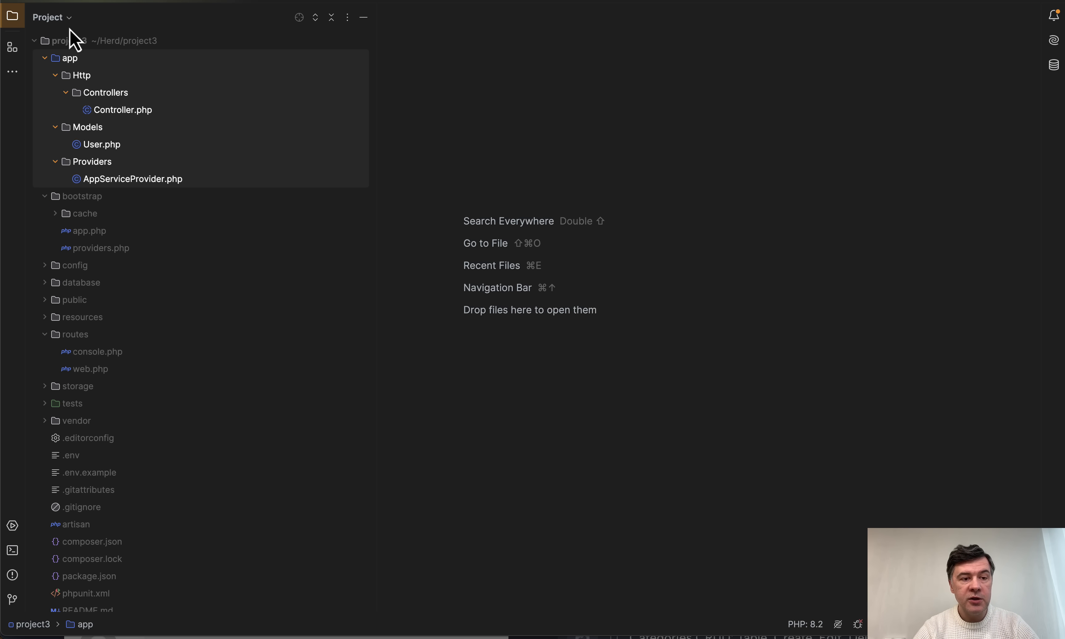
pyautogui.moveTo(268, 252)
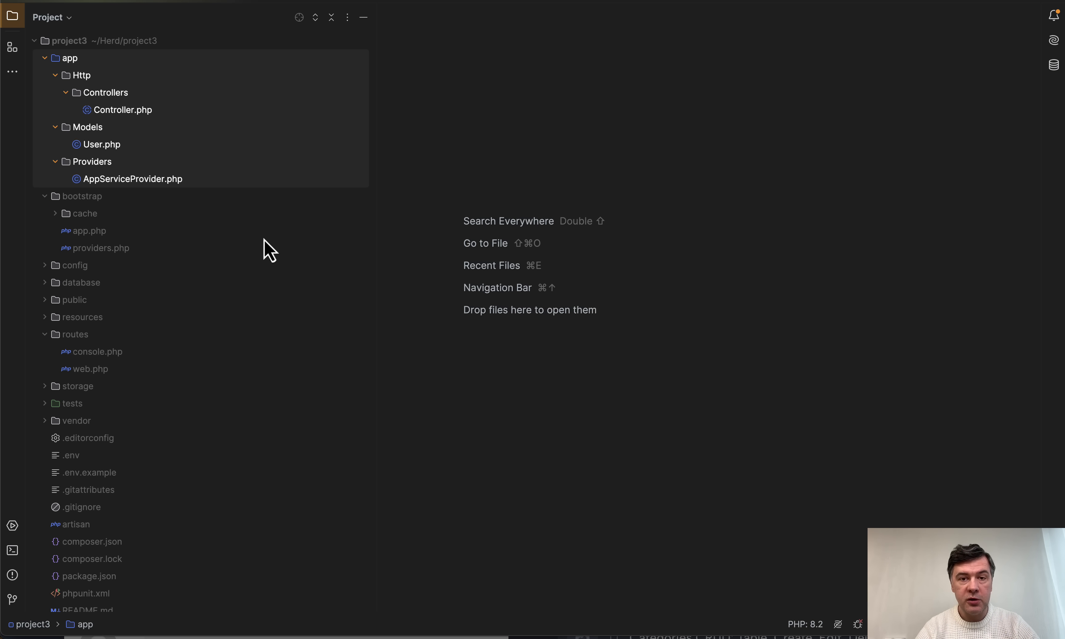
pyautogui.moveTo(263, 243)
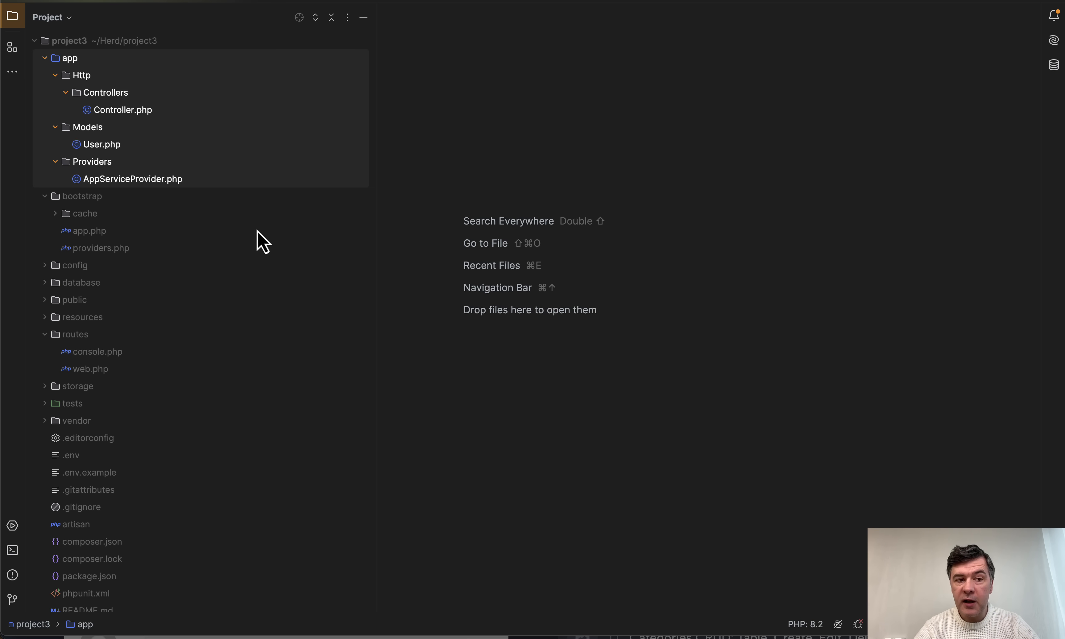
pyautogui.moveTo(242, 262)
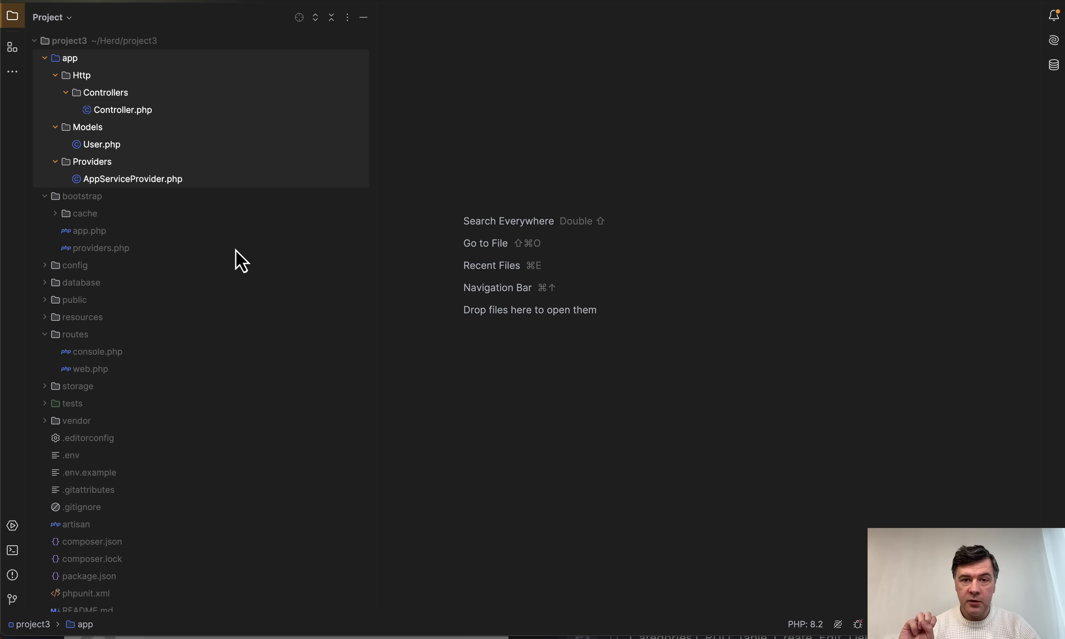
pyautogui.moveTo(124, 147)
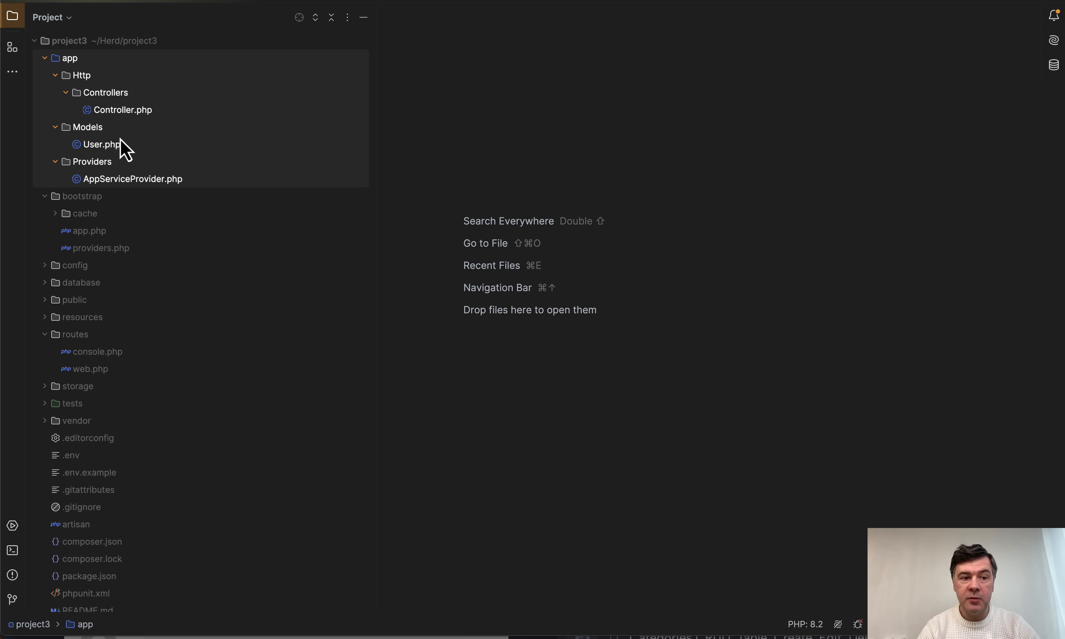
pyautogui.moveTo(279, 162)
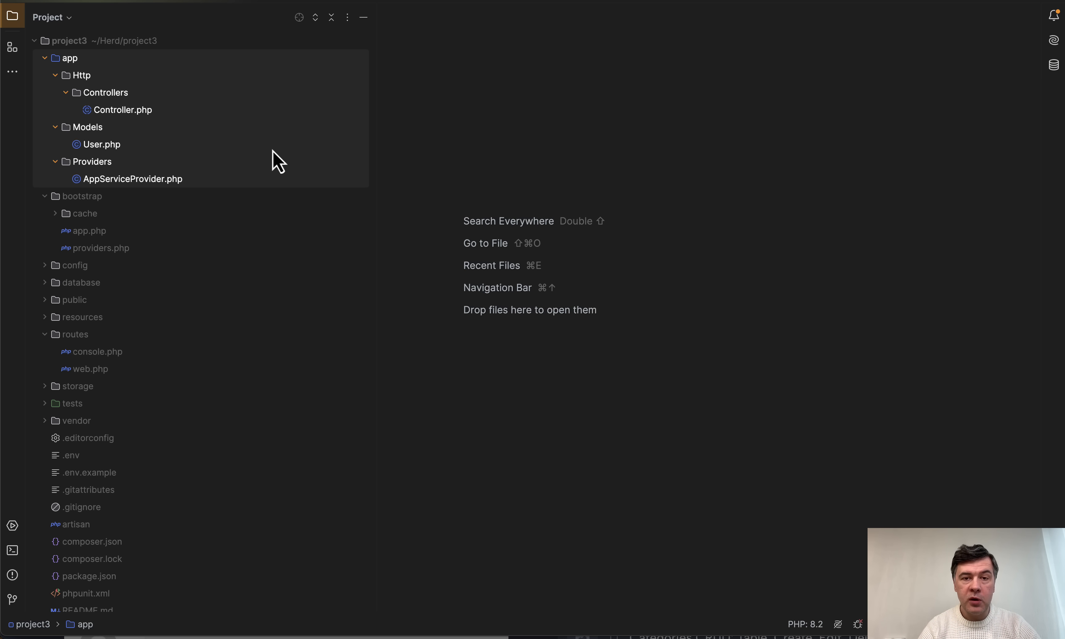
pyautogui.moveTo(295, 206)
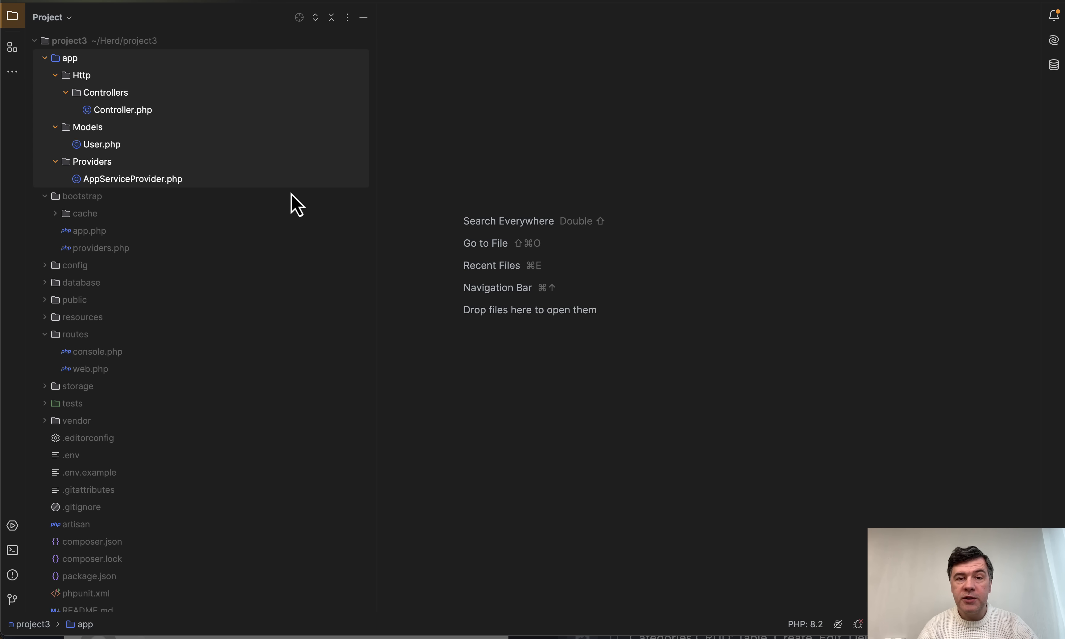
pyautogui.moveTo(109, 271)
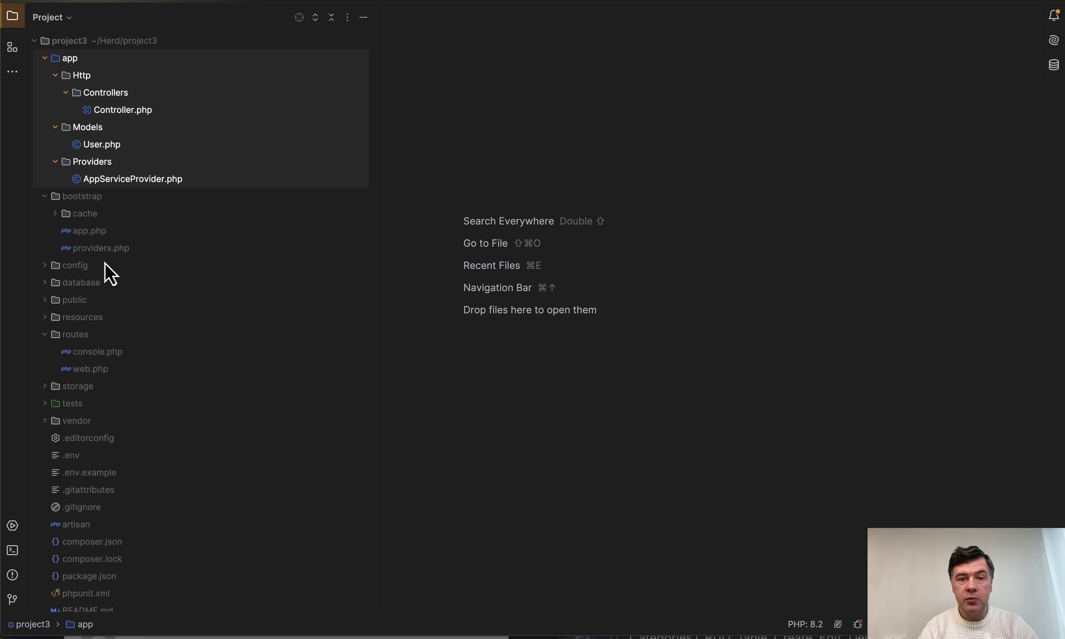
pyautogui.moveTo(119, 267)
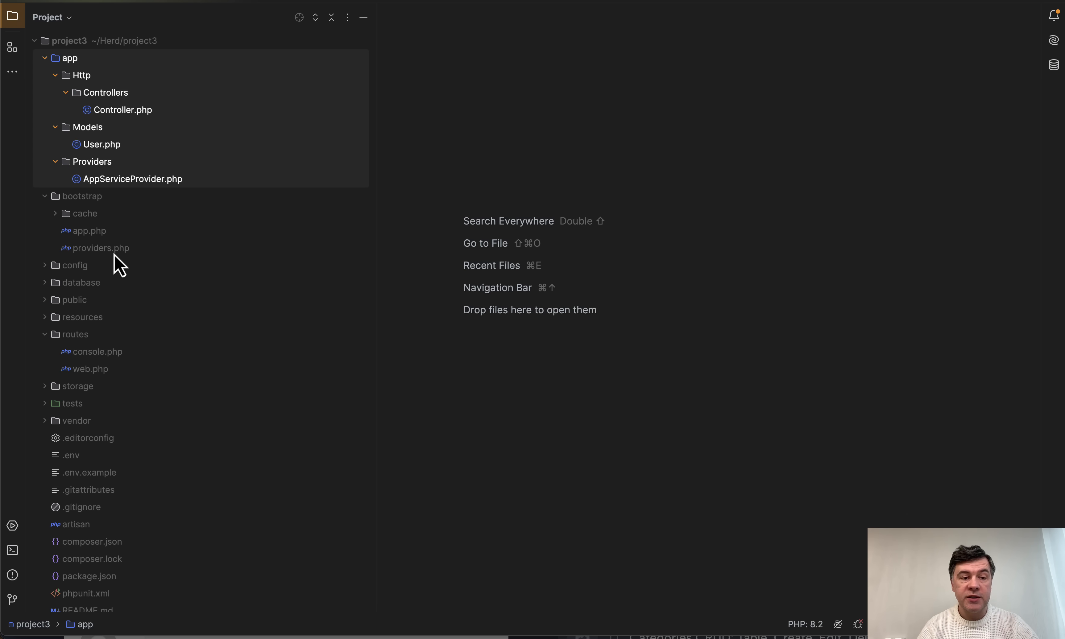
pyautogui.moveTo(109, 246)
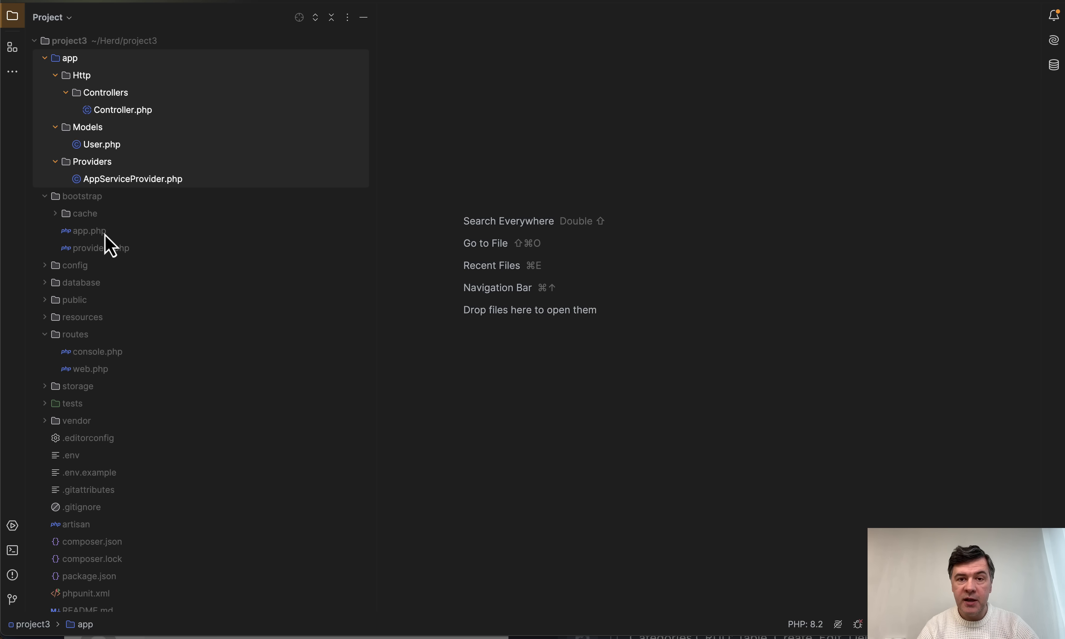
# Step: Open bootstrap/app.php from the Project panel and inspect its routing section referencing console routes
pyautogui.click(89, 230)
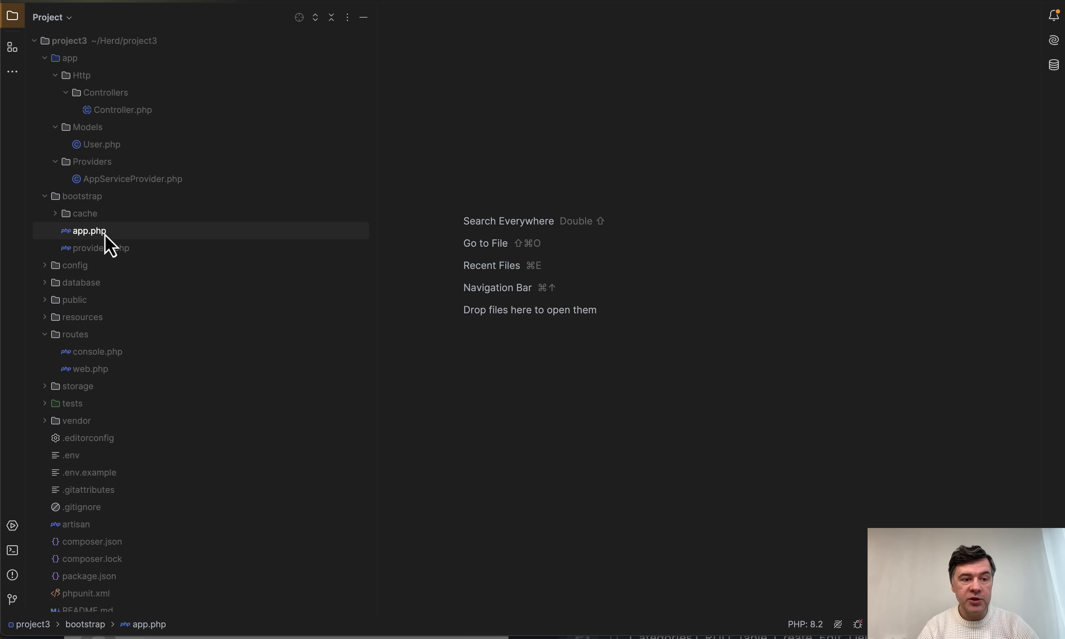
pyautogui.doubleClick(88, 231)
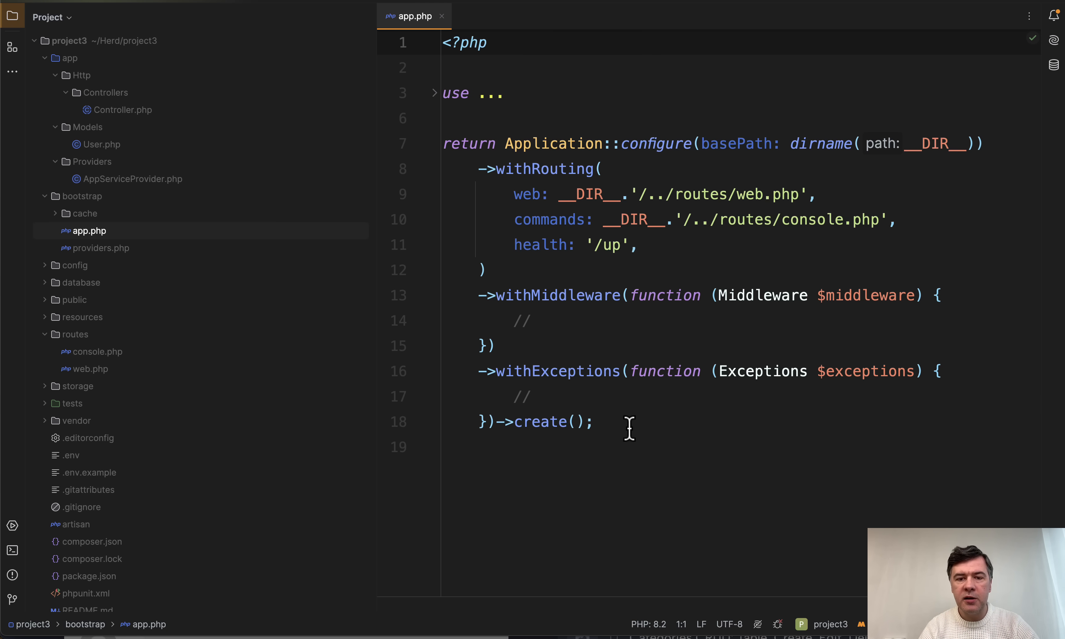
pyautogui.click(443, 42)
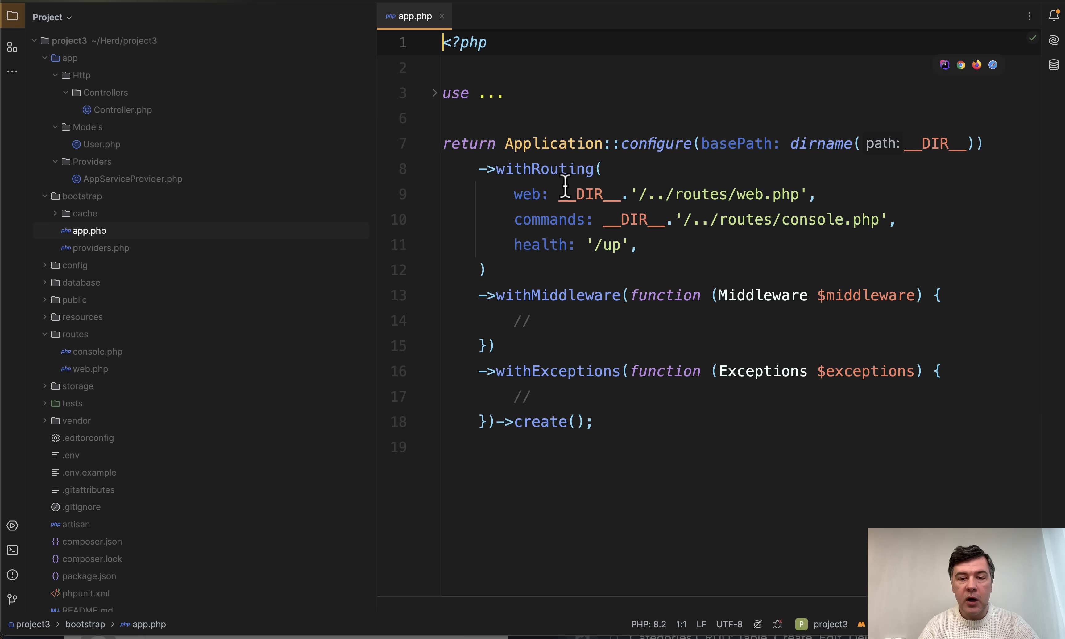
pyautogui.moveTo(639, 388)
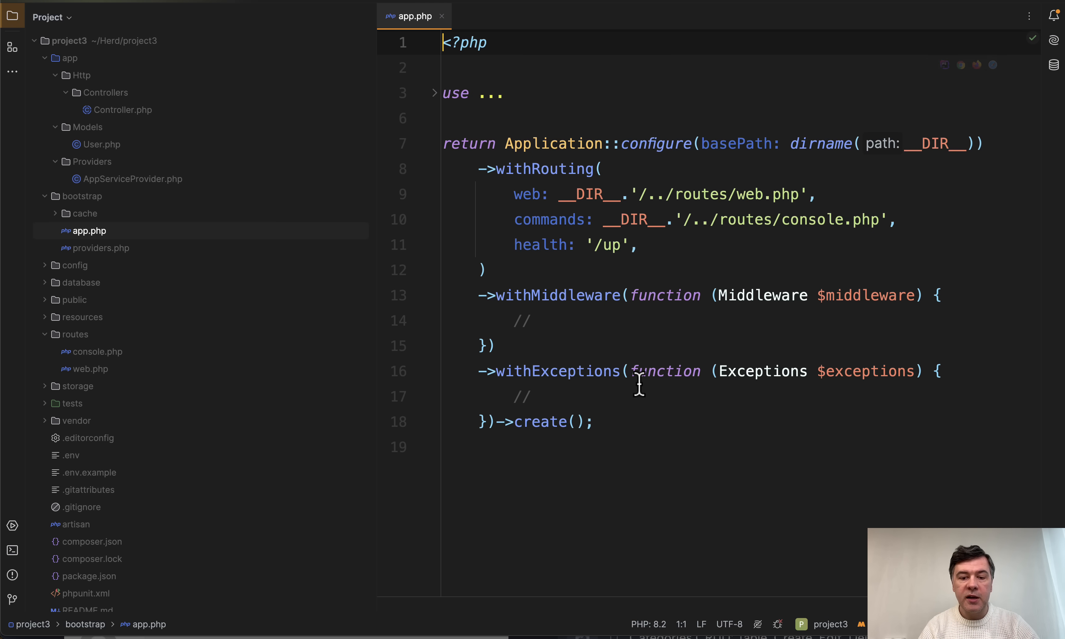
pyautogui.moveTo(652, 386)
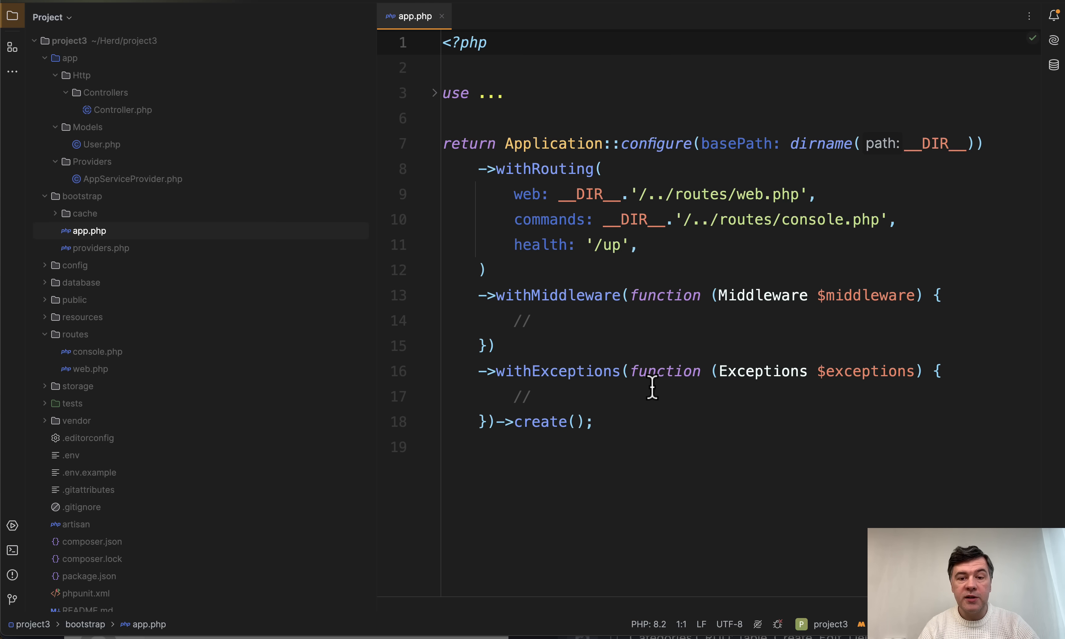
pyautogui.click(644, 195)
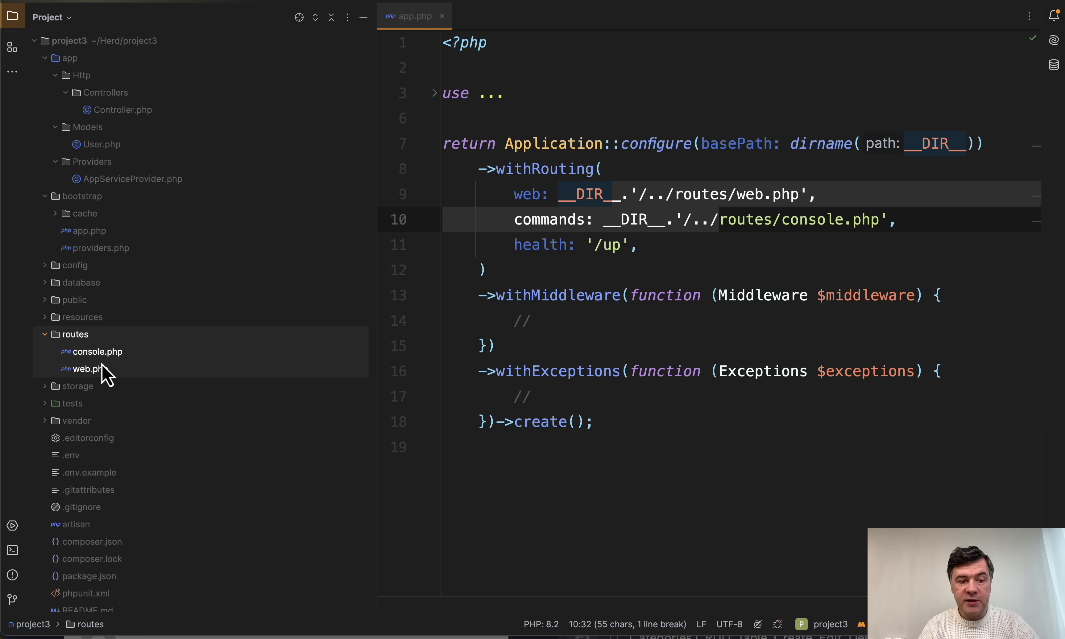
pyautogui.moveTo(209, 386)
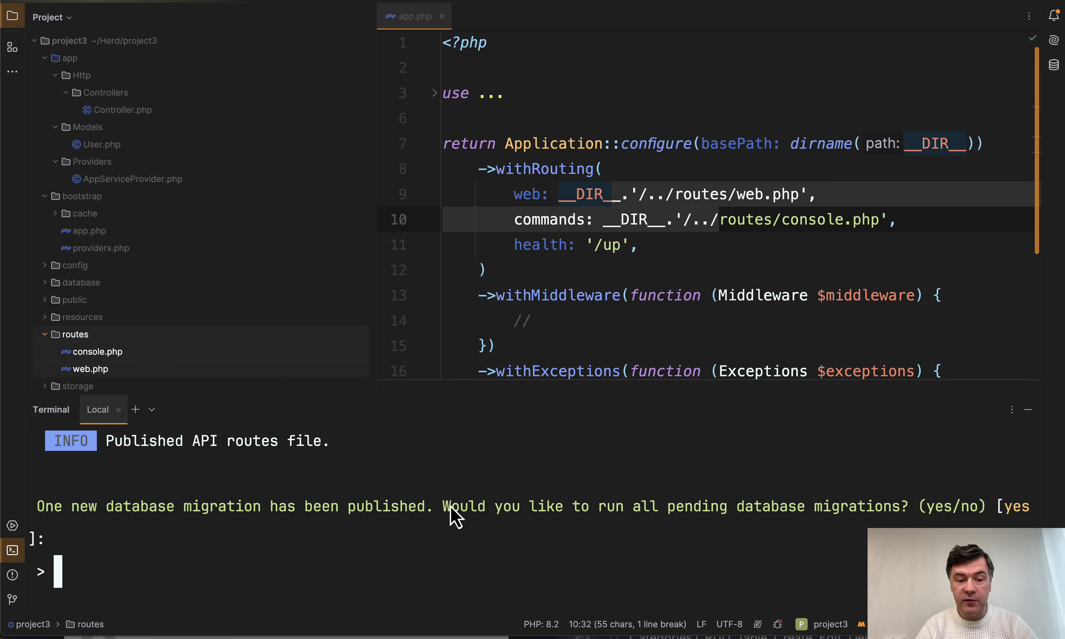
pyautogui.moveTo(175, 472)
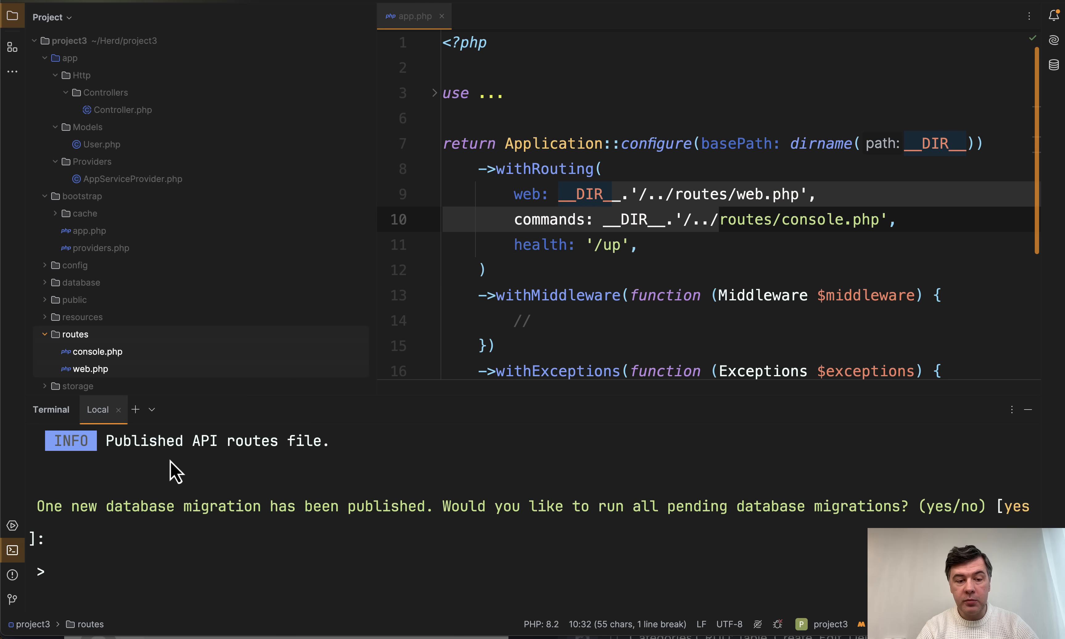
# Step: Answer 'no' to running migrations during API install and scroll the terminal output
pyautogui.write('no')
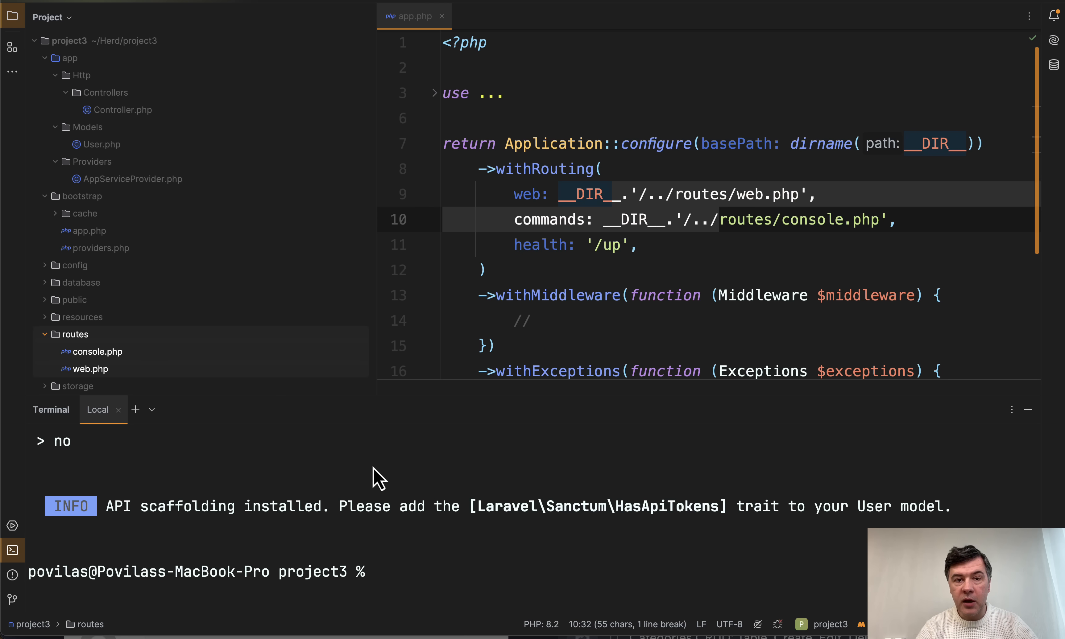
pyautogui.moveTo(746, 537)
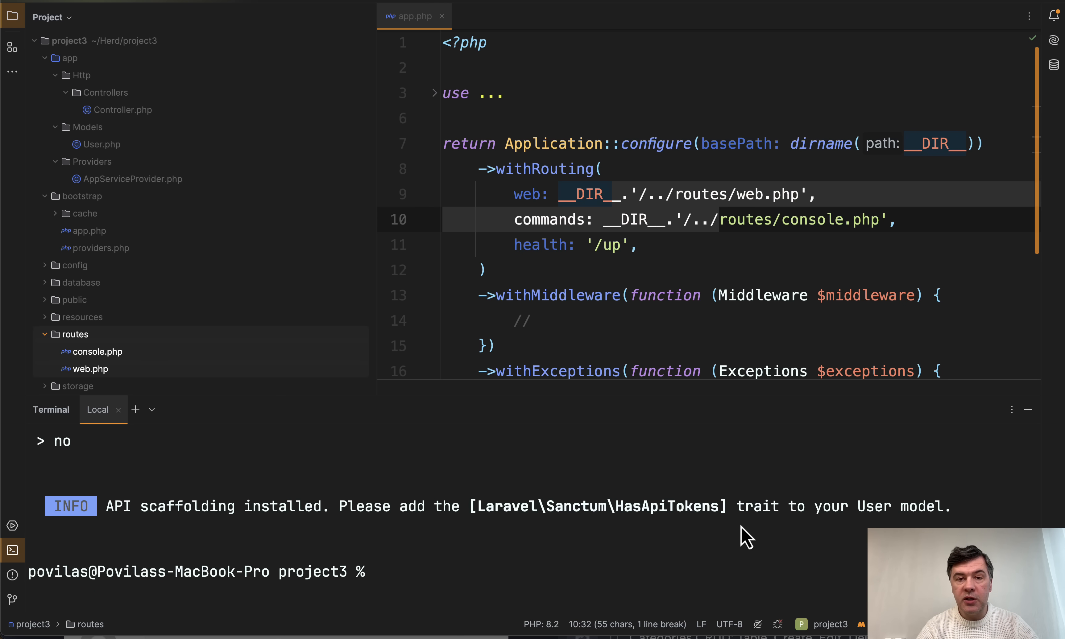
pyautogui.moveTo(663, 485)
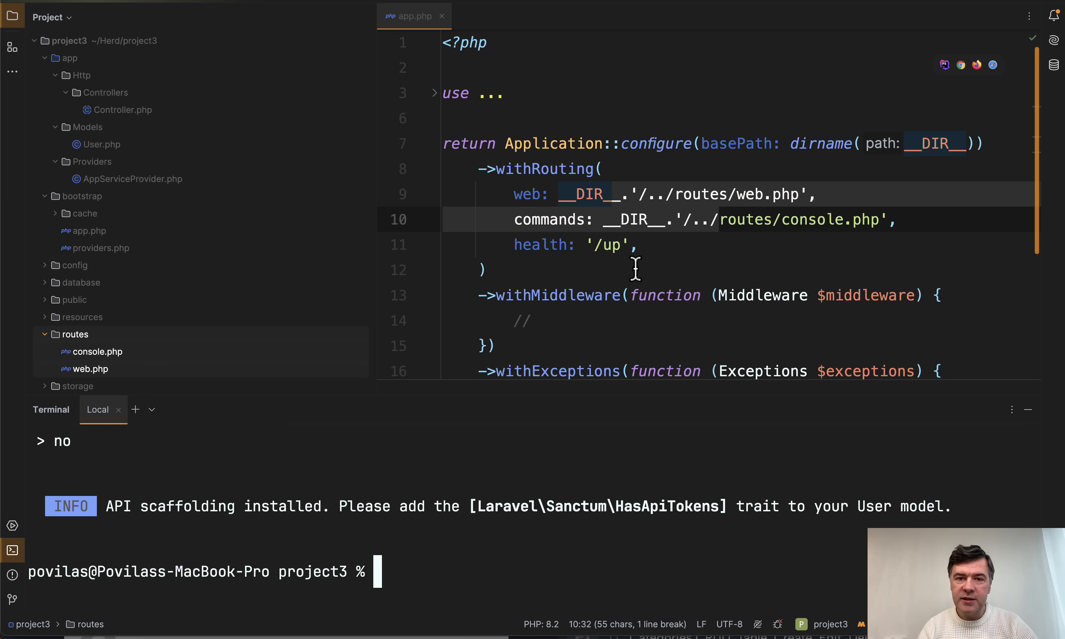
pyautogui.scroll(-3)
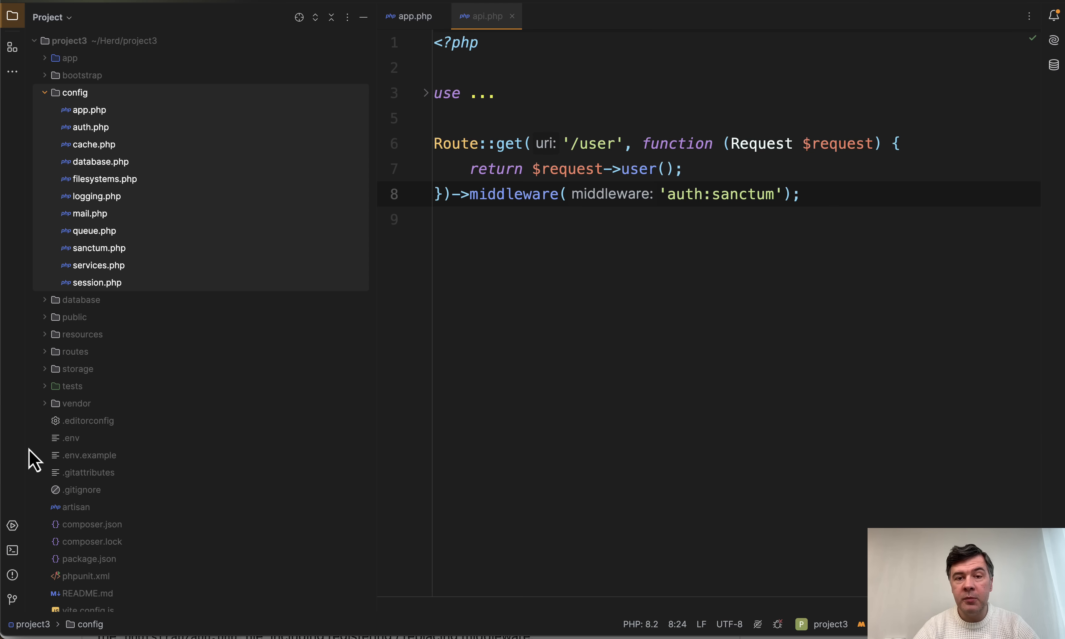
pyautogui.moveTo(51, 173)
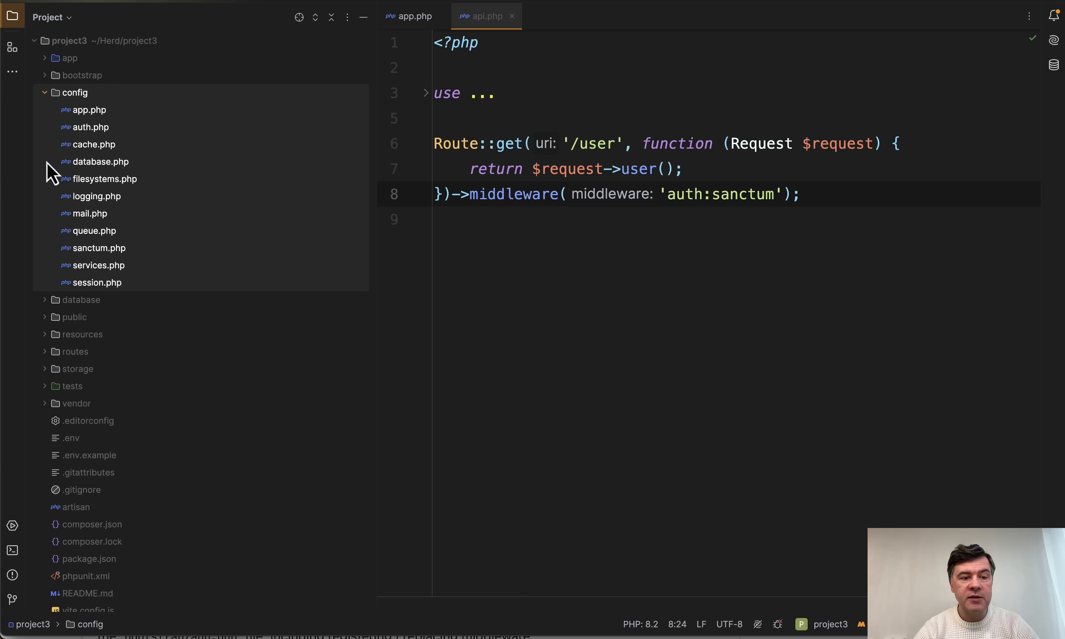
pyautogui.moveTo(143, 328)
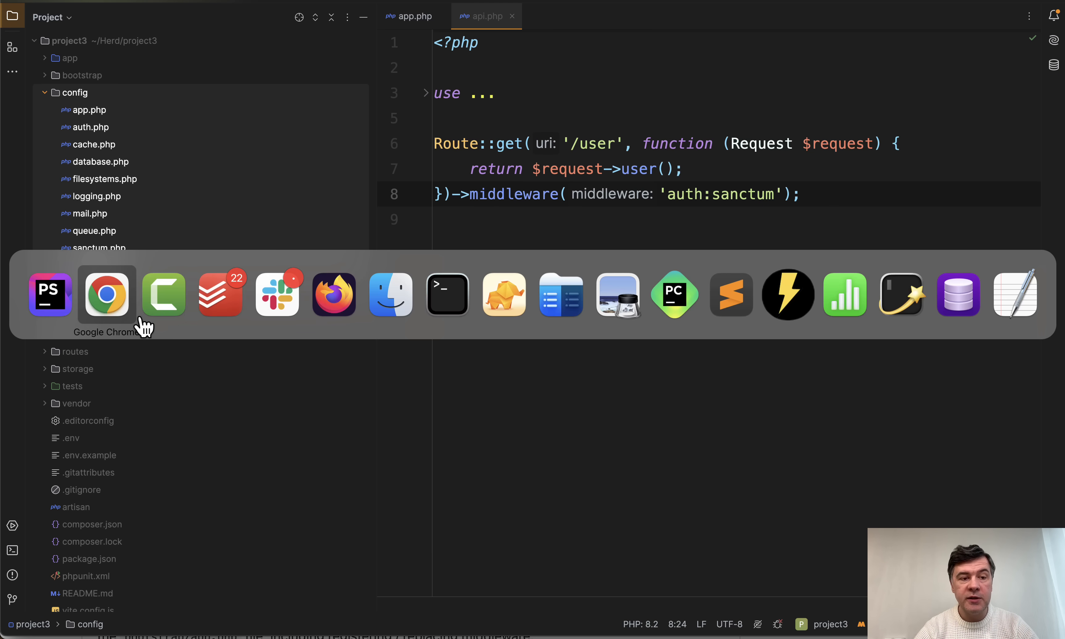
pyautogui.click(106, 295)
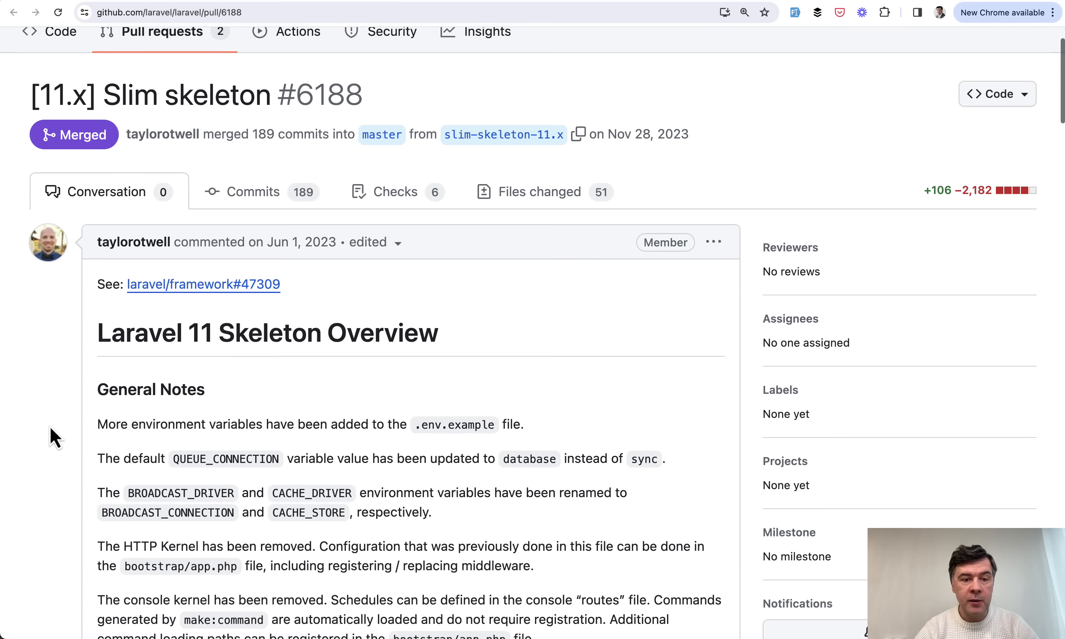
pyautogui.scroll(-3)
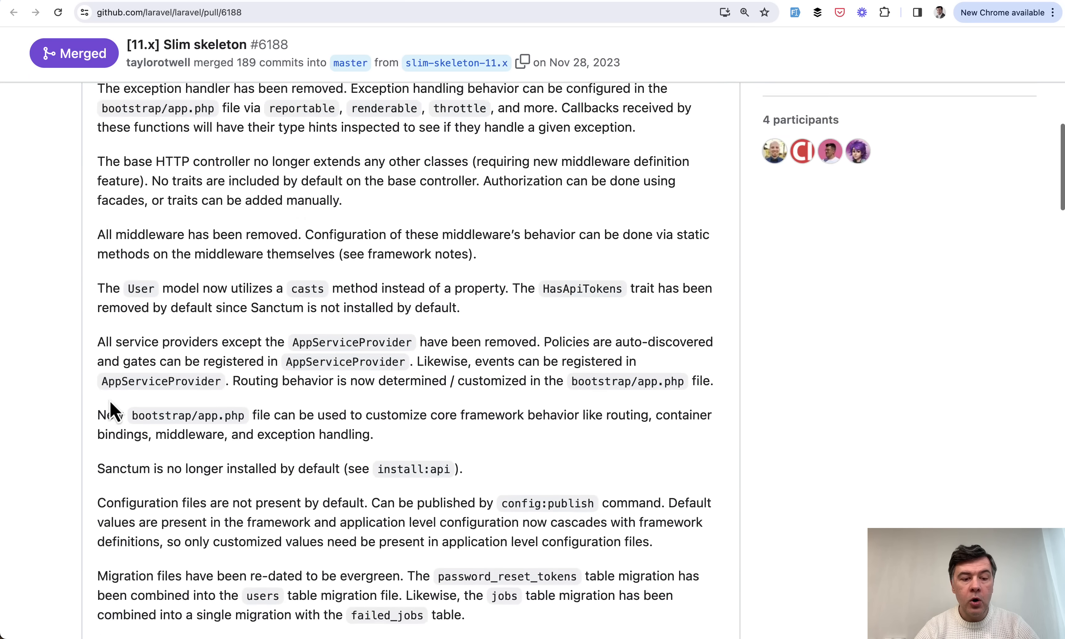
pyautogui.scroll(-3)
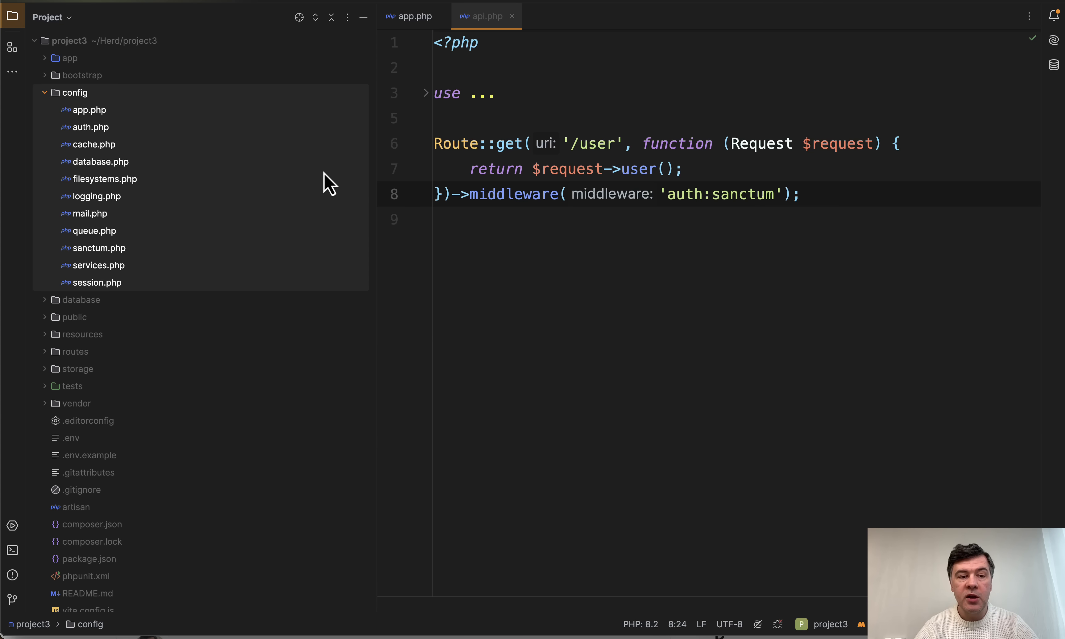
pyautogui.moveTo(203, 272)
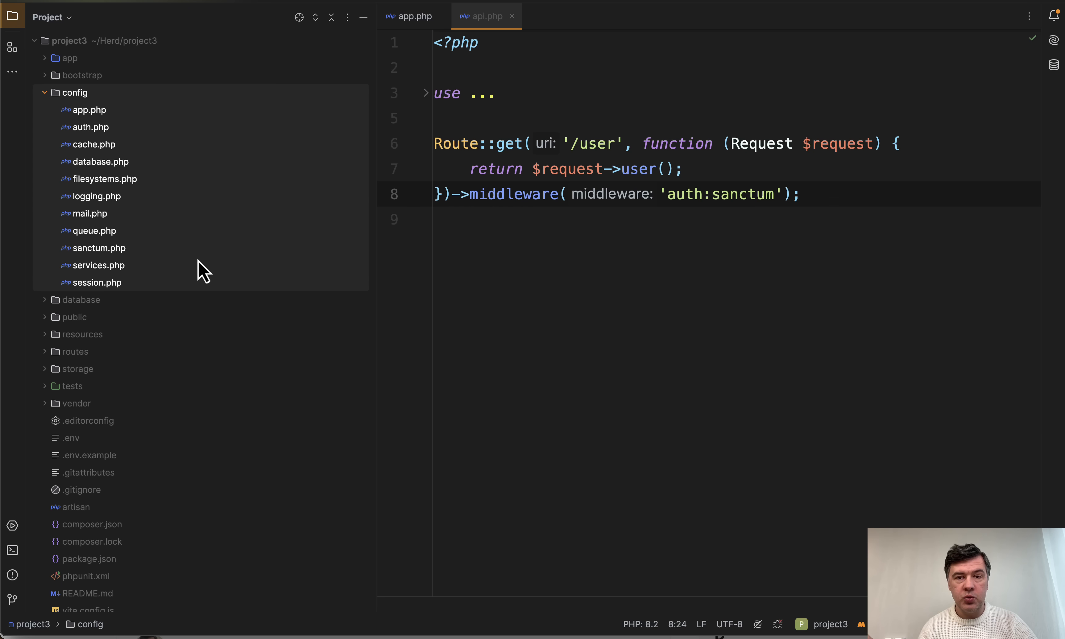
pyautogui.moveTo(114, 173)
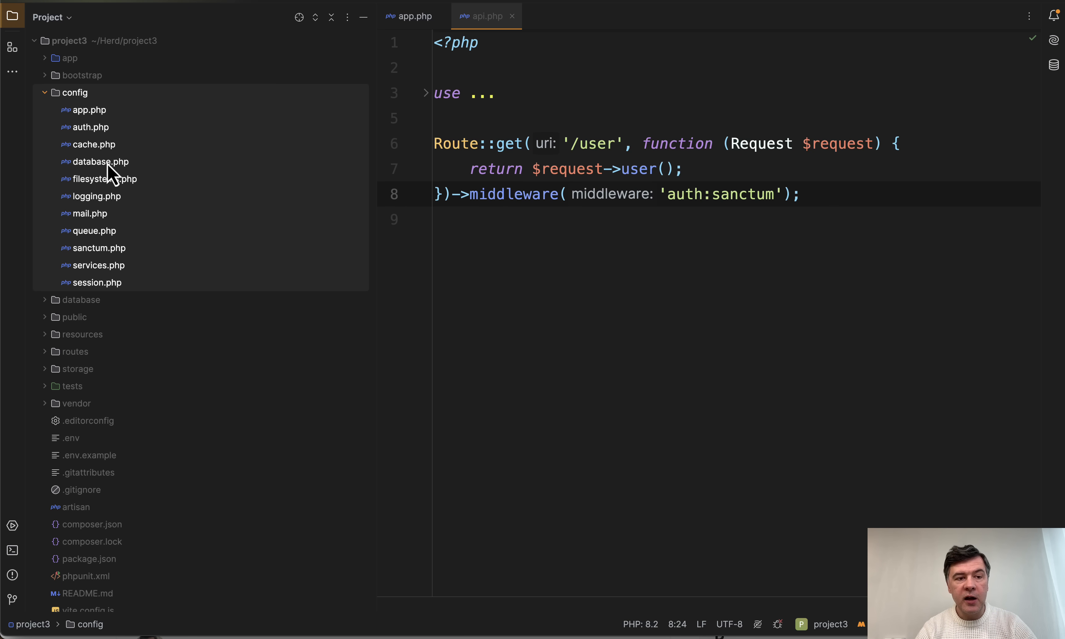
pyautogui.moveTo(61, 288)
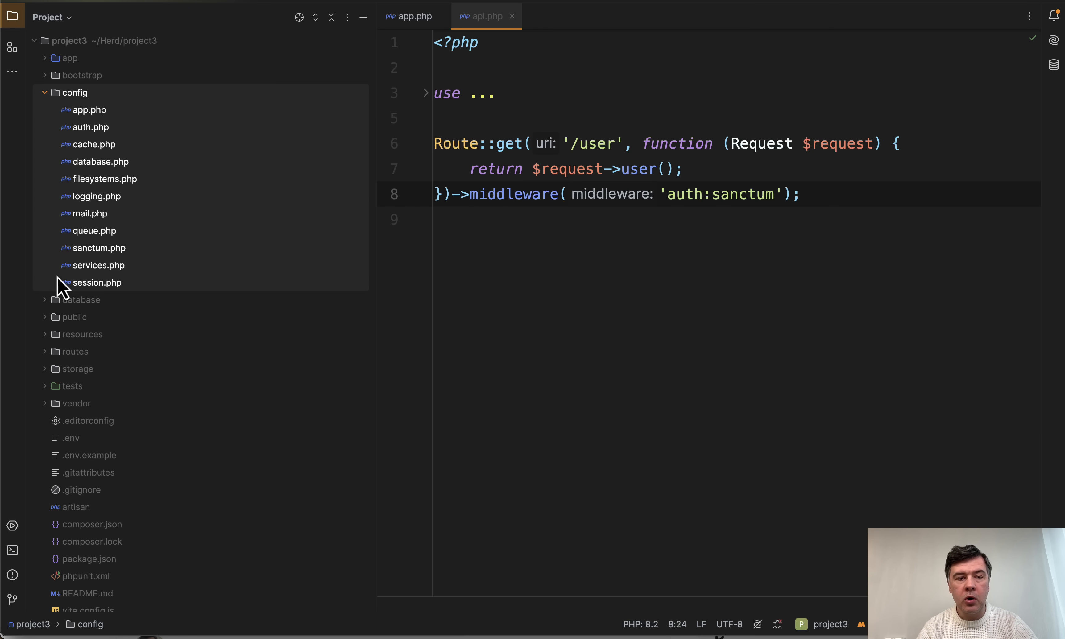
pyautogui.moveTo(217, 308)
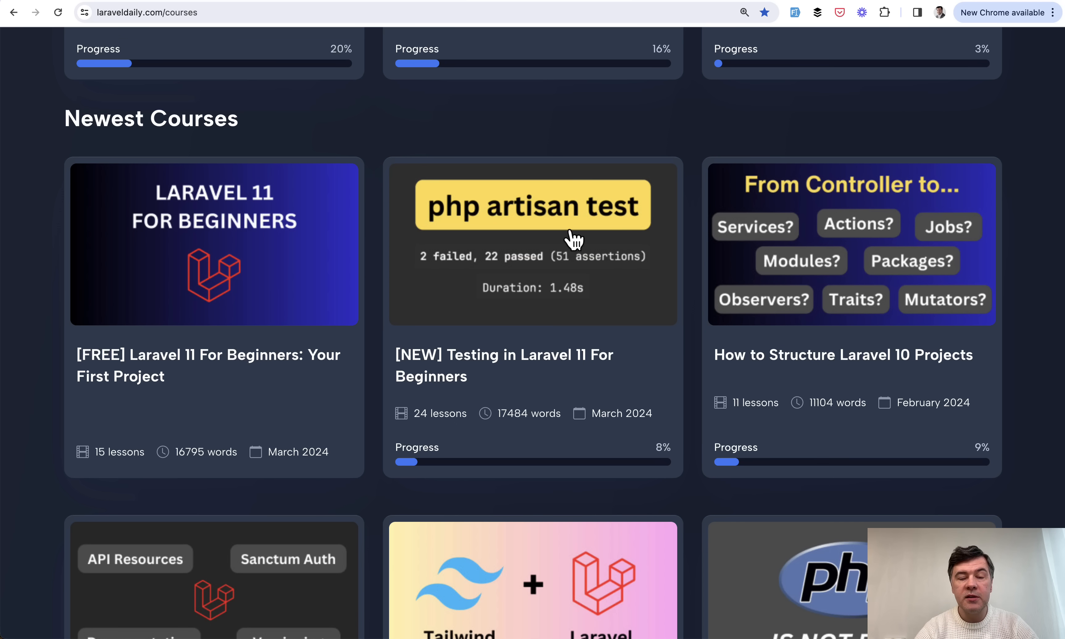
pyautogui.moveTo(513, 370)
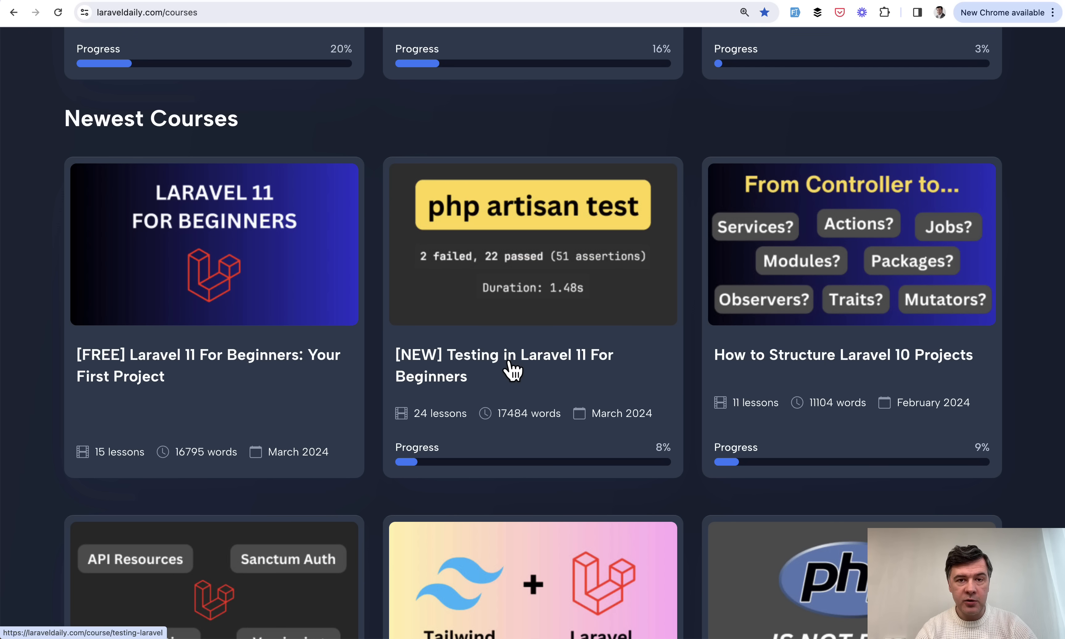
pyautogui.moveTo(496, 344)
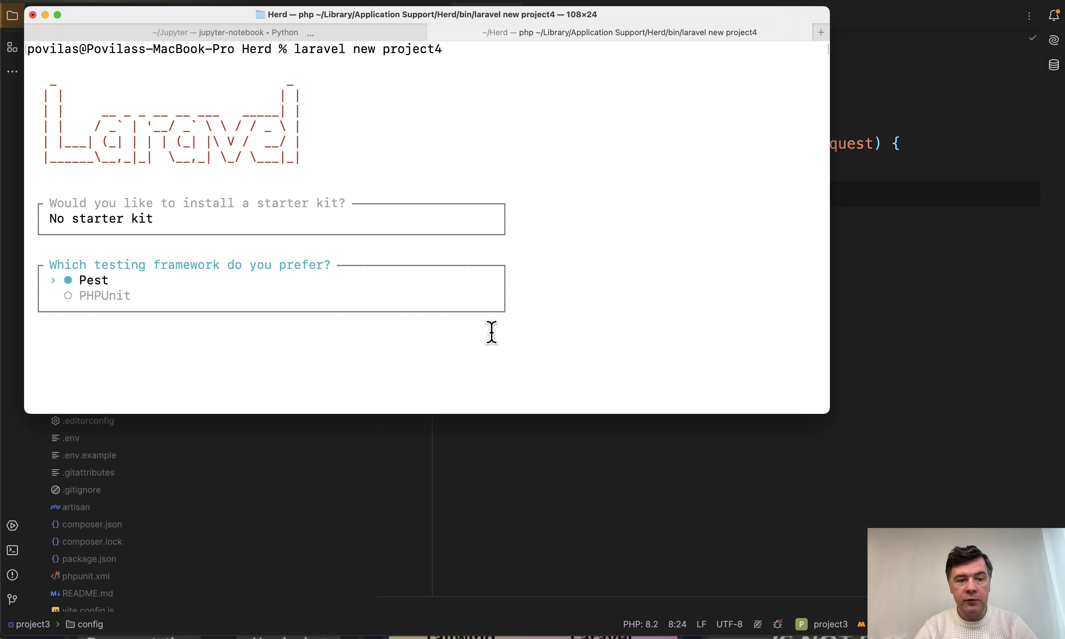
# Step: Confirm the testing framework choice in the laravel new project4 installer
pyautogui.press('Return')
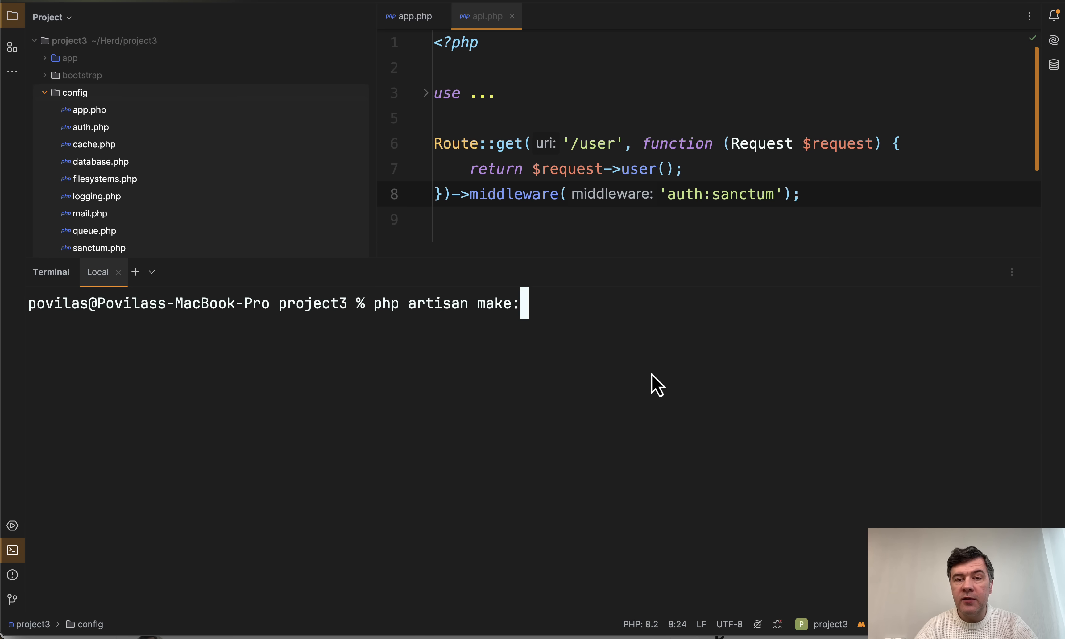
pyautogui.moveTo(528, 426)
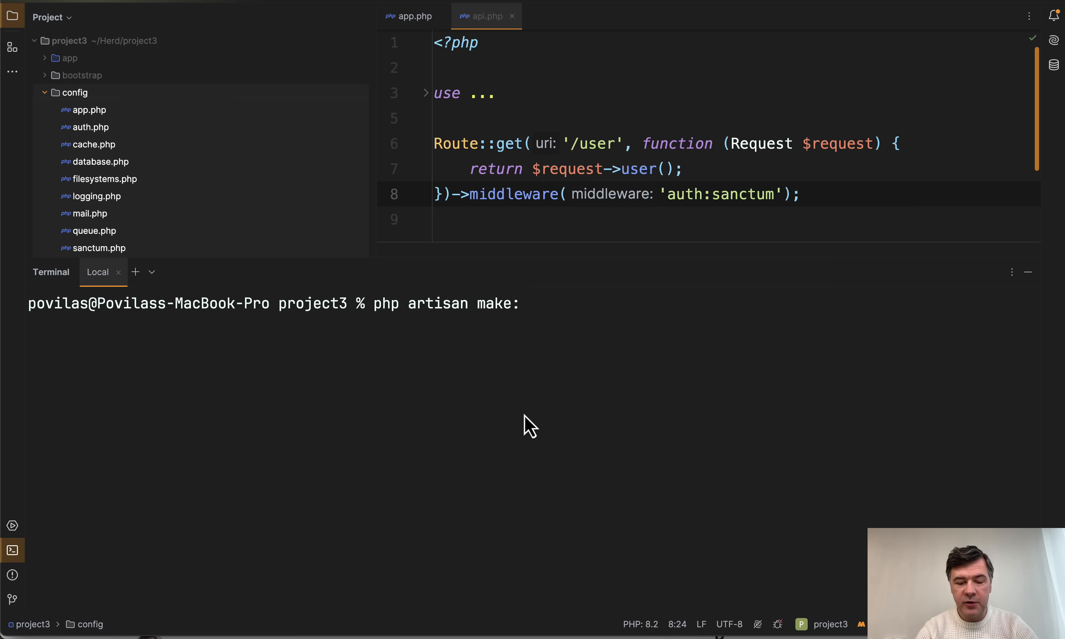
# Step: Run php artisan make:class SomeService and make:class Services/SomeService, then return to bootstrap/app.php
pyautogui.write('class So')
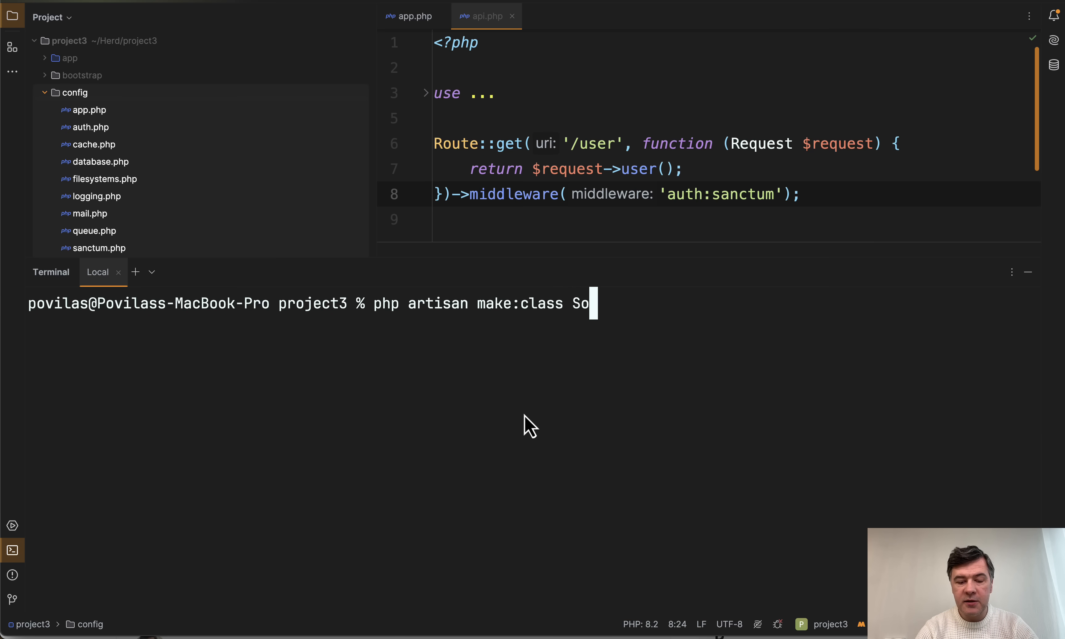
pyautogui.press('Return')
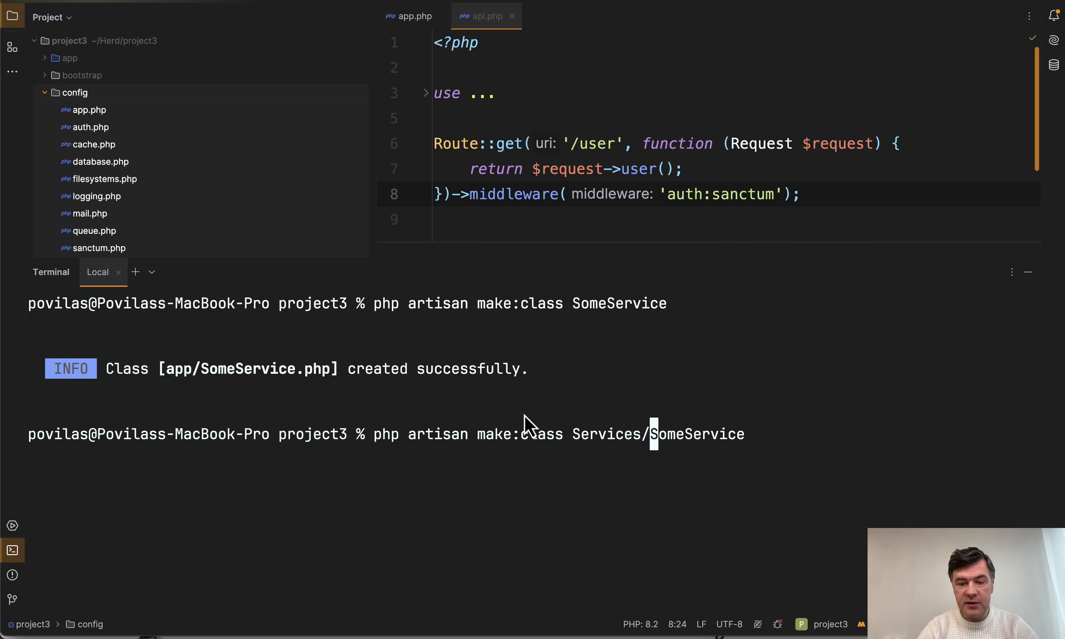
pyautogui.press('Return')
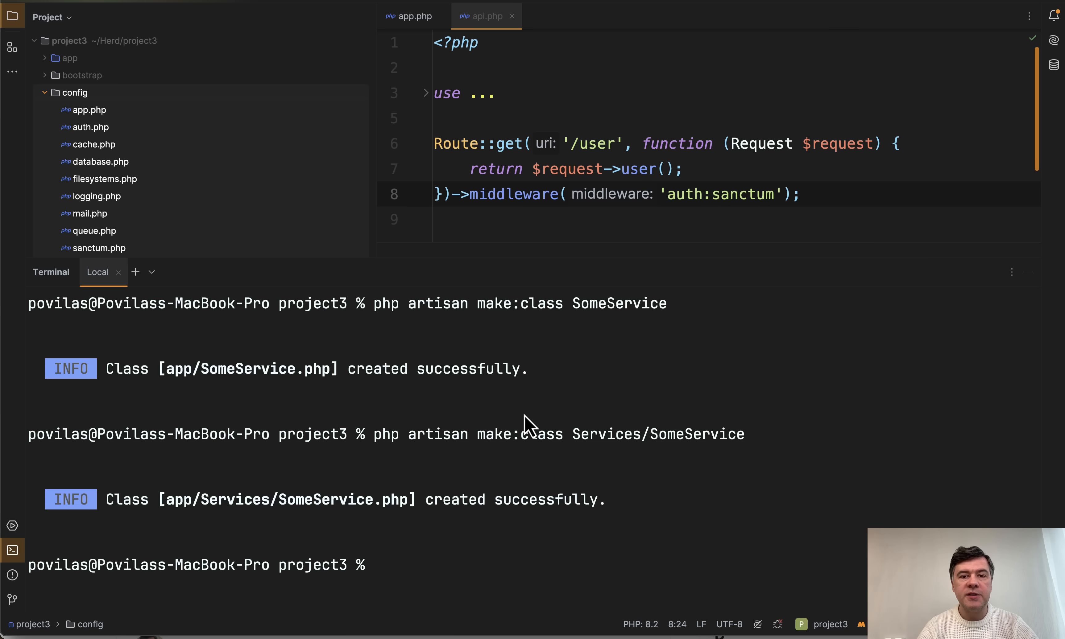
pyautogui.click(409, 15)
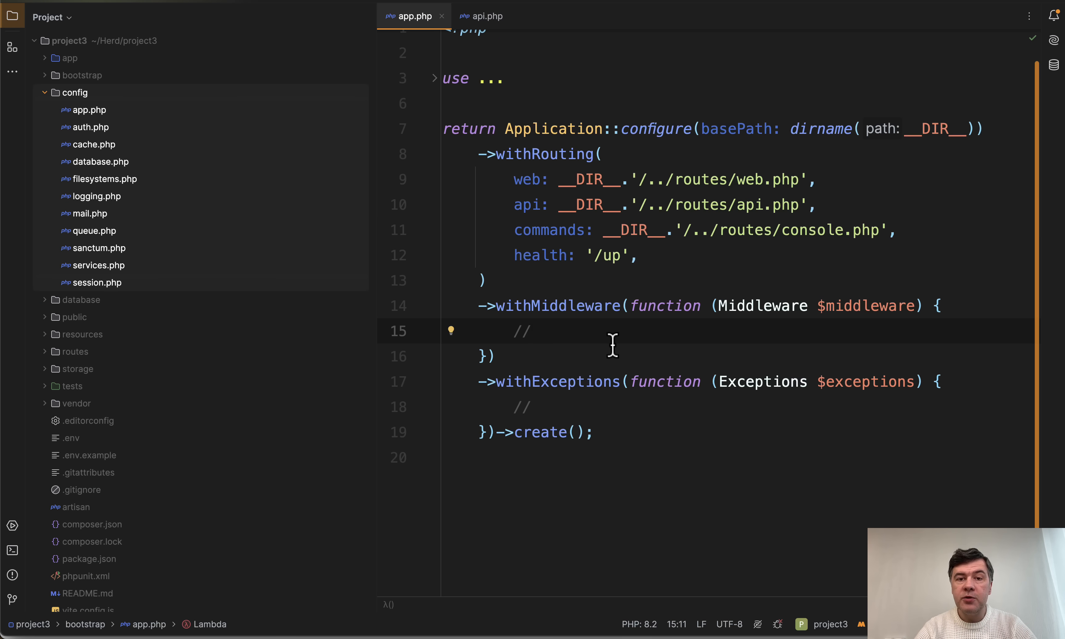
pyautogui.click(558, 255)
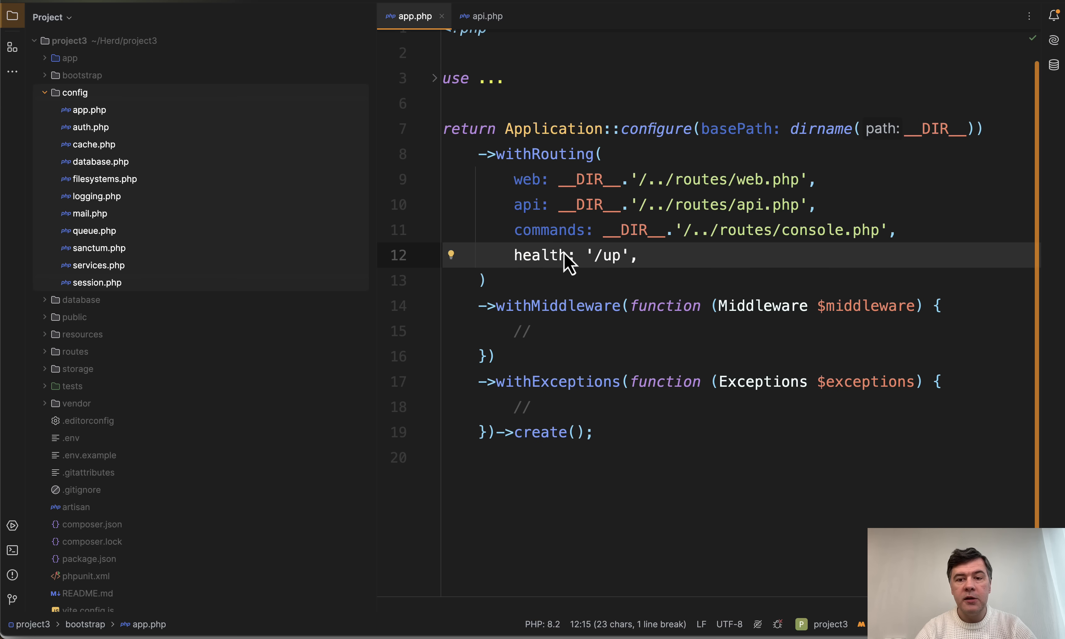
pyautogui.moveTo(792, 268)
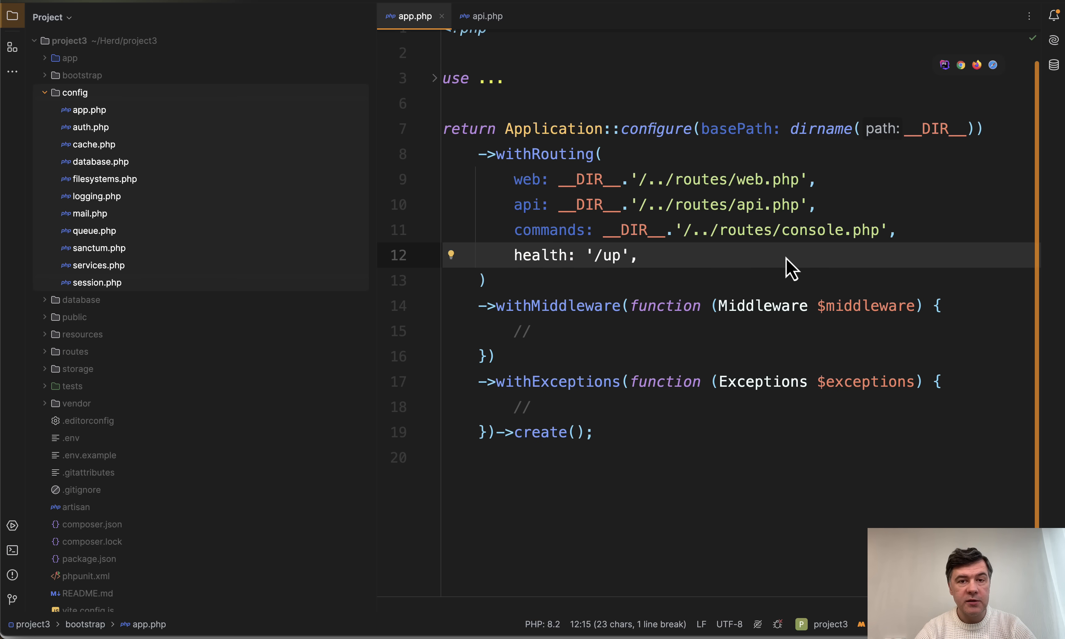
pyautogui.moveTo(642, 263)
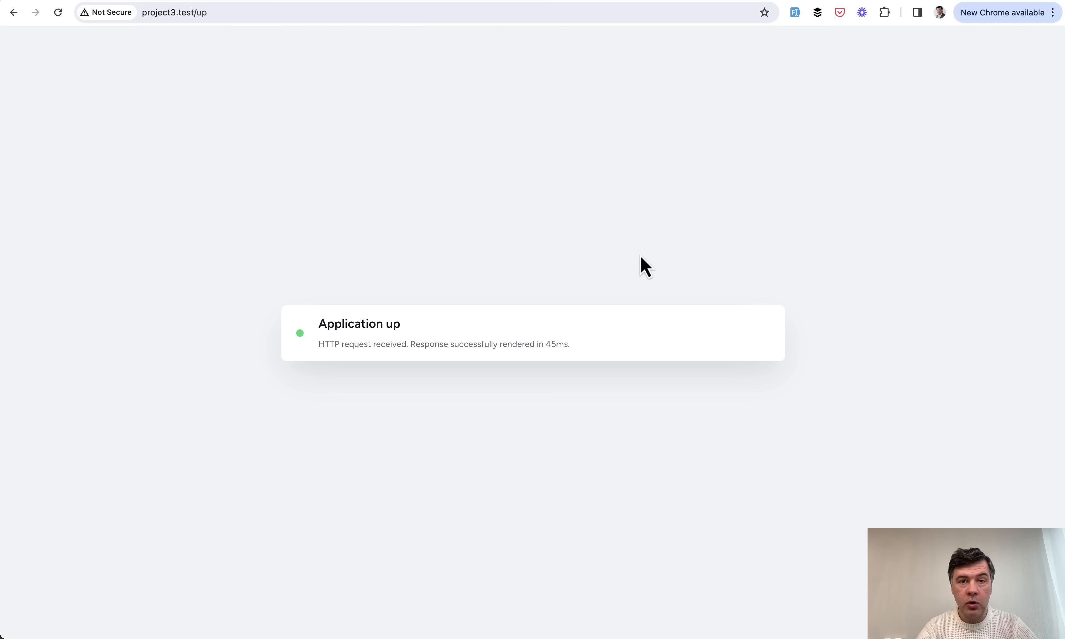
pyautogui.moveTo(497, 281)
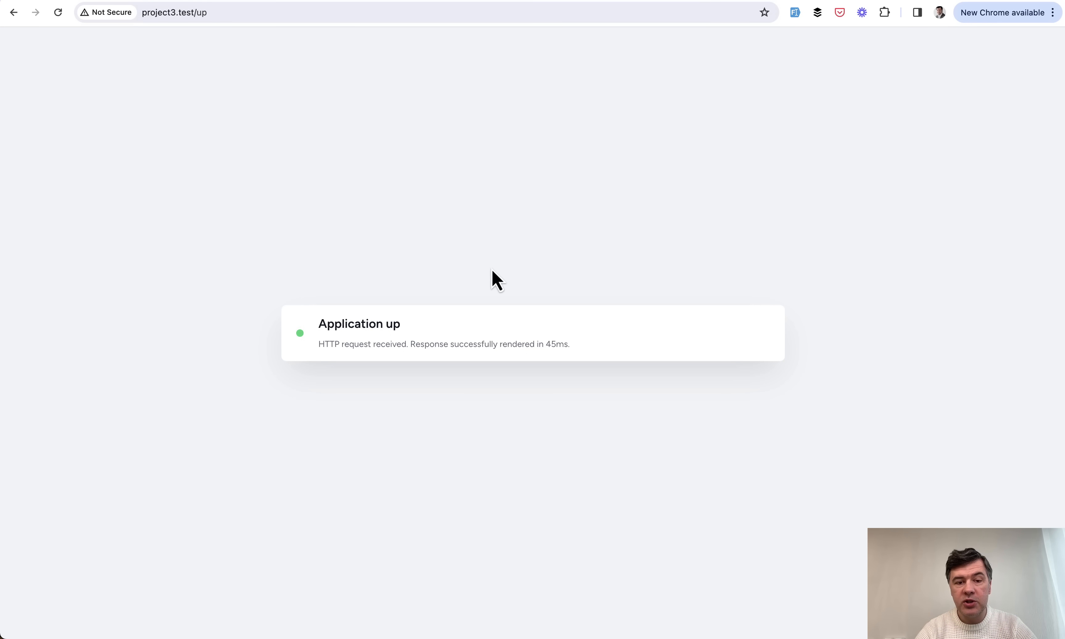
pyautogui.moveTo(605, 272)
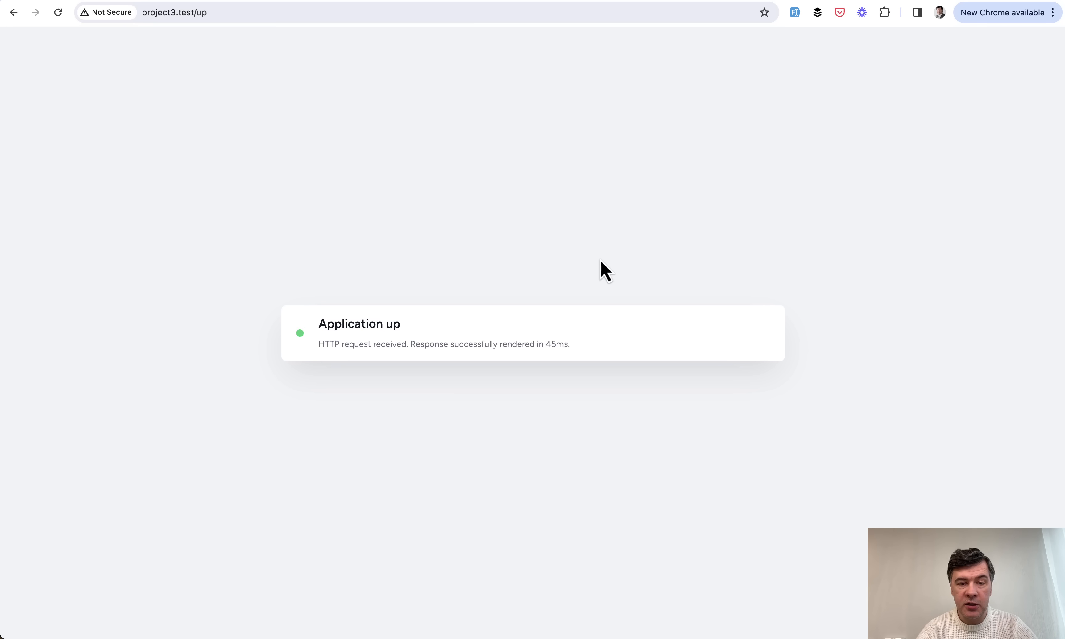
pyautogui.moveTo(189, 518)
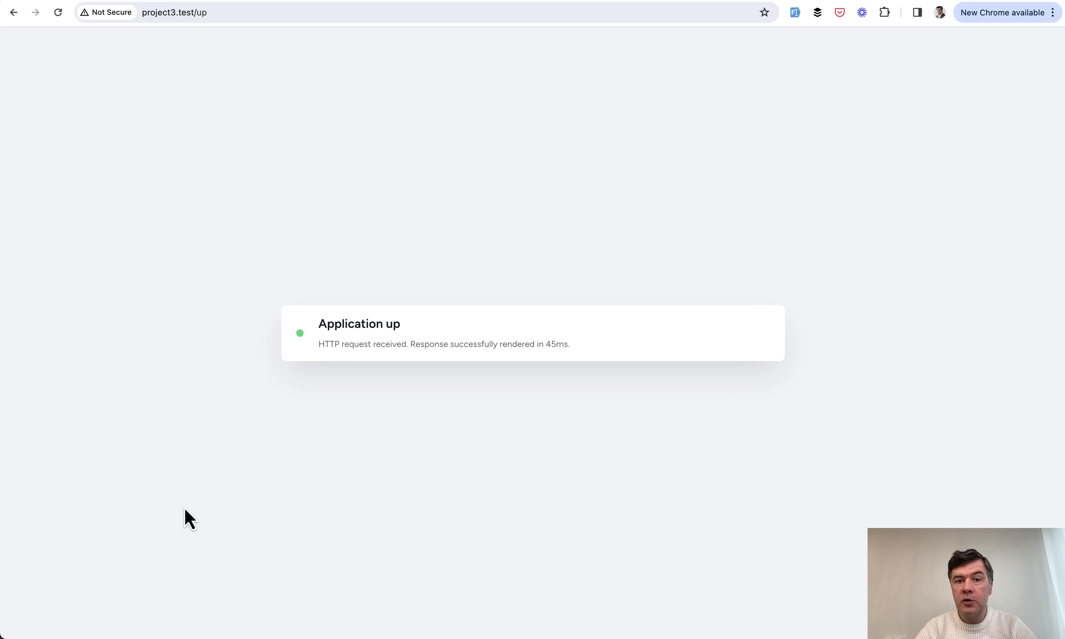
pyautogui.moveTo(513, 343)
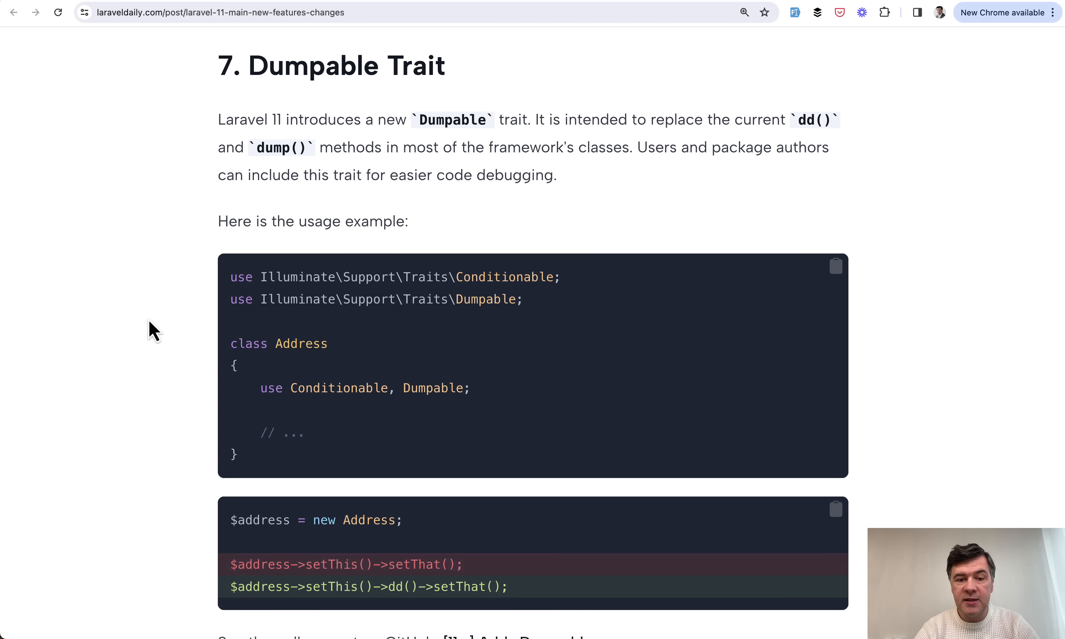
# Step: Scroll through the Dumpable Trait and Limit Eager Load sections of the article
pyautogui.scroll(-3)
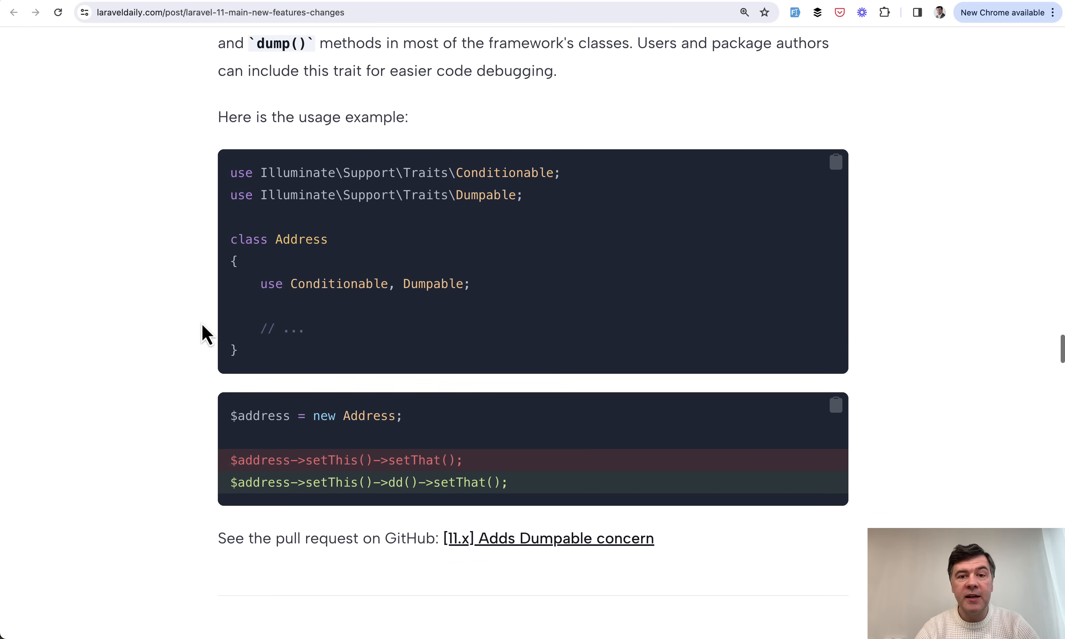
pyautogui.scroll(-3)
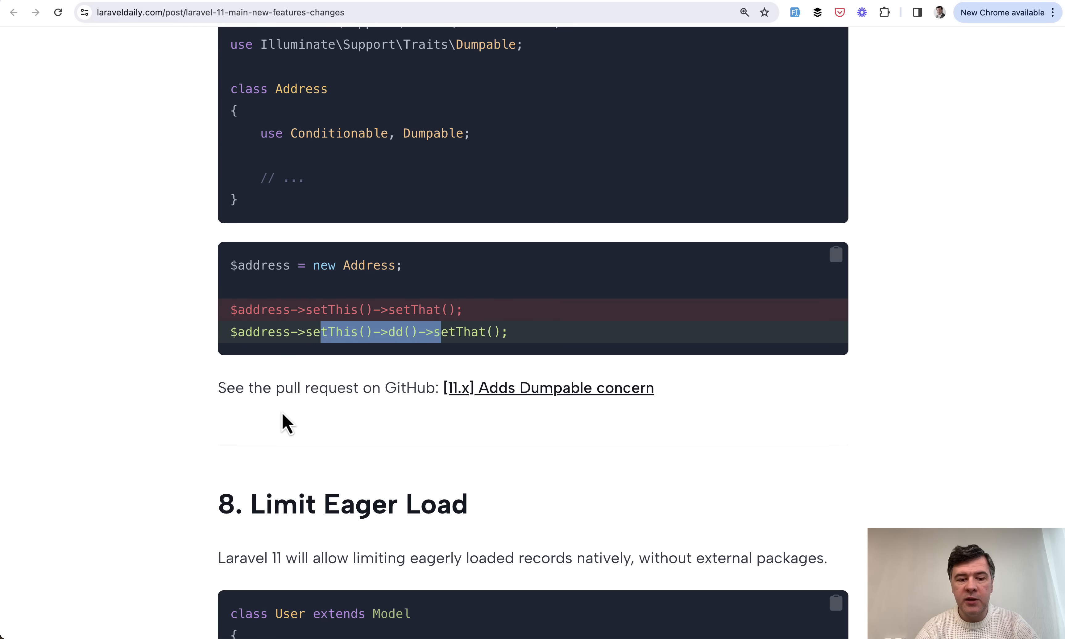
pyautogui.scroll(-3)
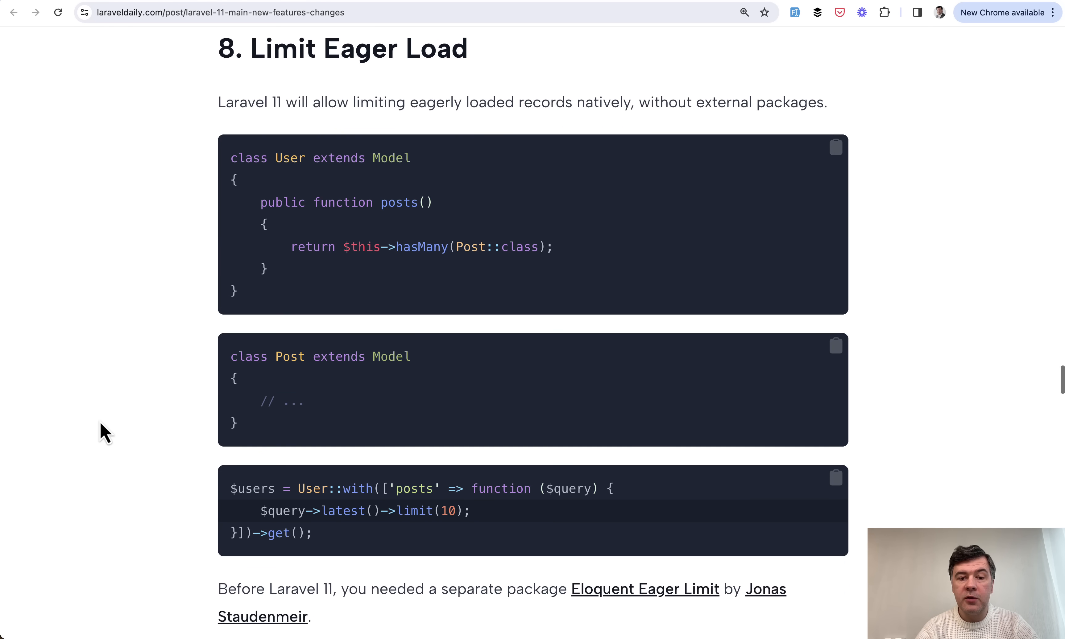
pyautogui.scroll(-3)
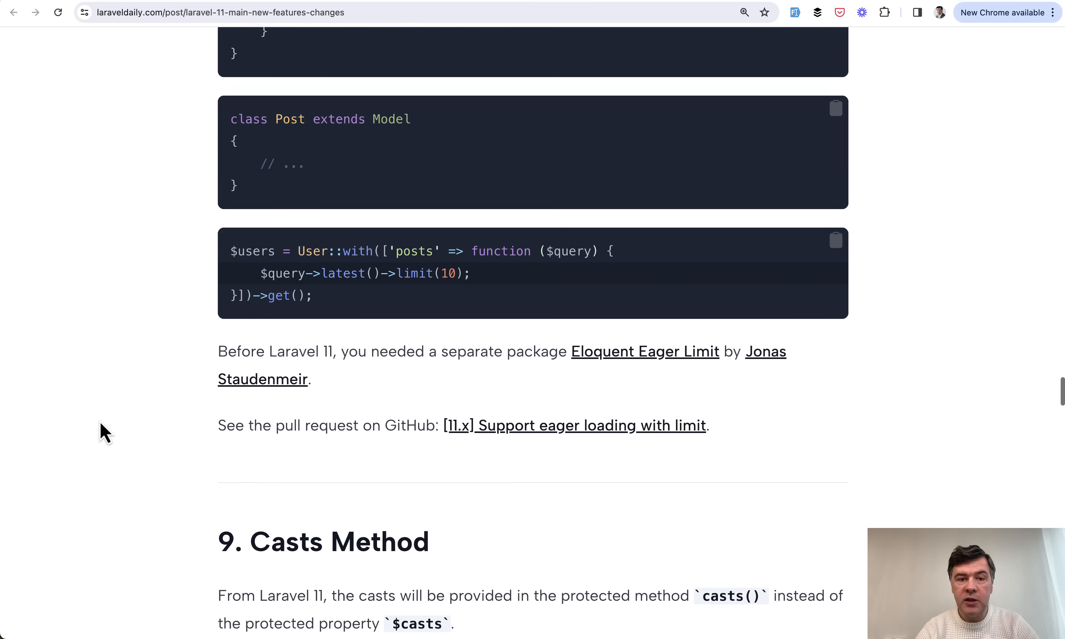
pyautogui.moveTo(612, 367)
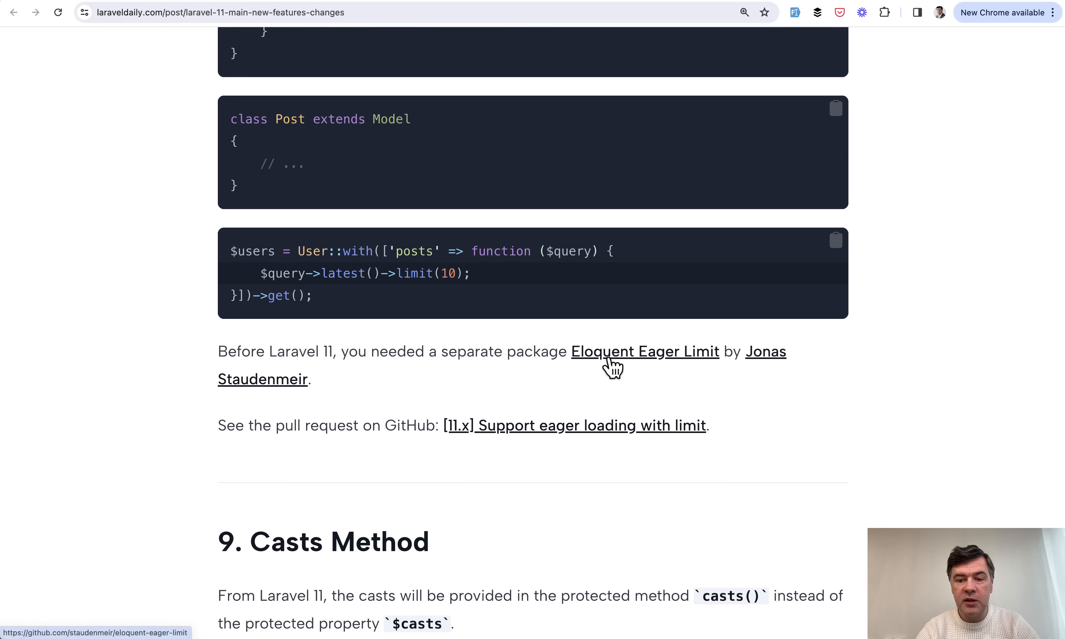
pyautogui.moveTo(176, 439)
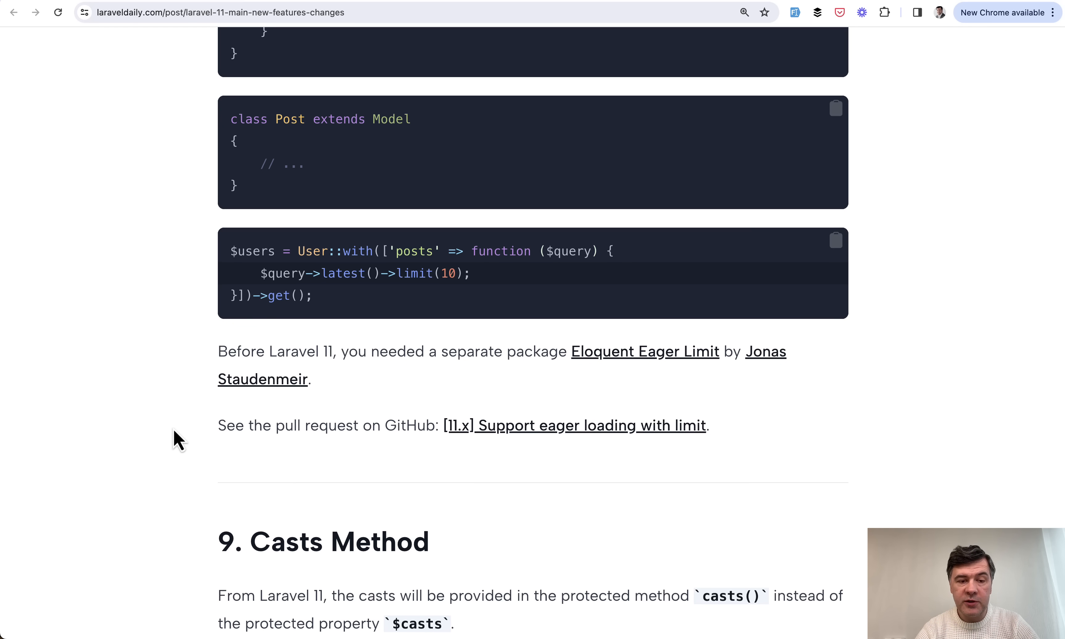
# Step: Scroll through section 9, Casts Method, to its protected casts() examples and non-breaking note
pyautogui.scroll(-3)
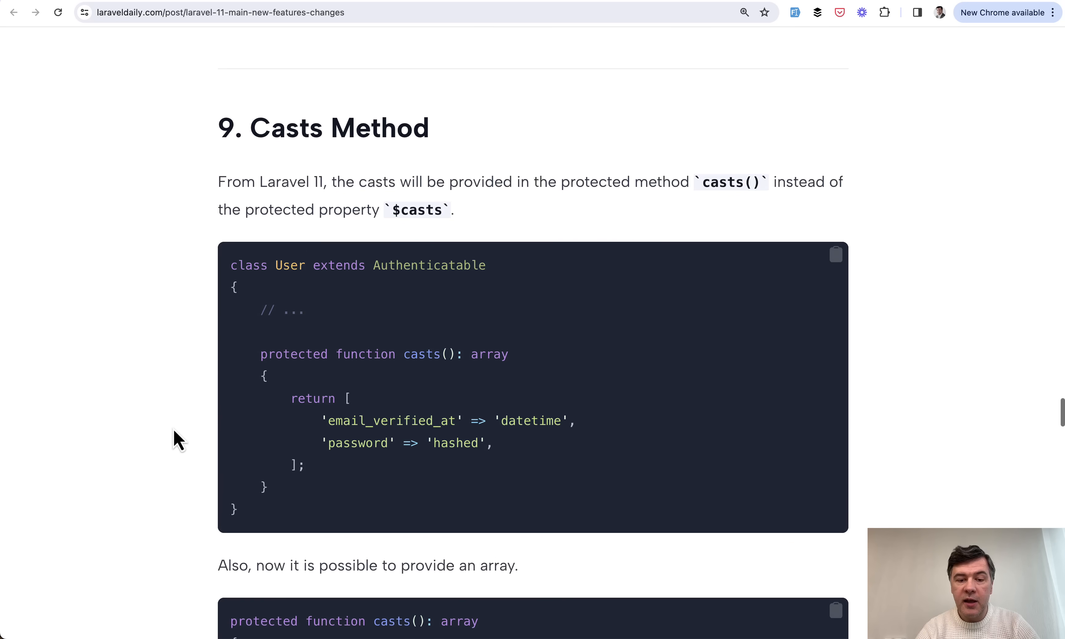
pyautogui.scroll(-3)
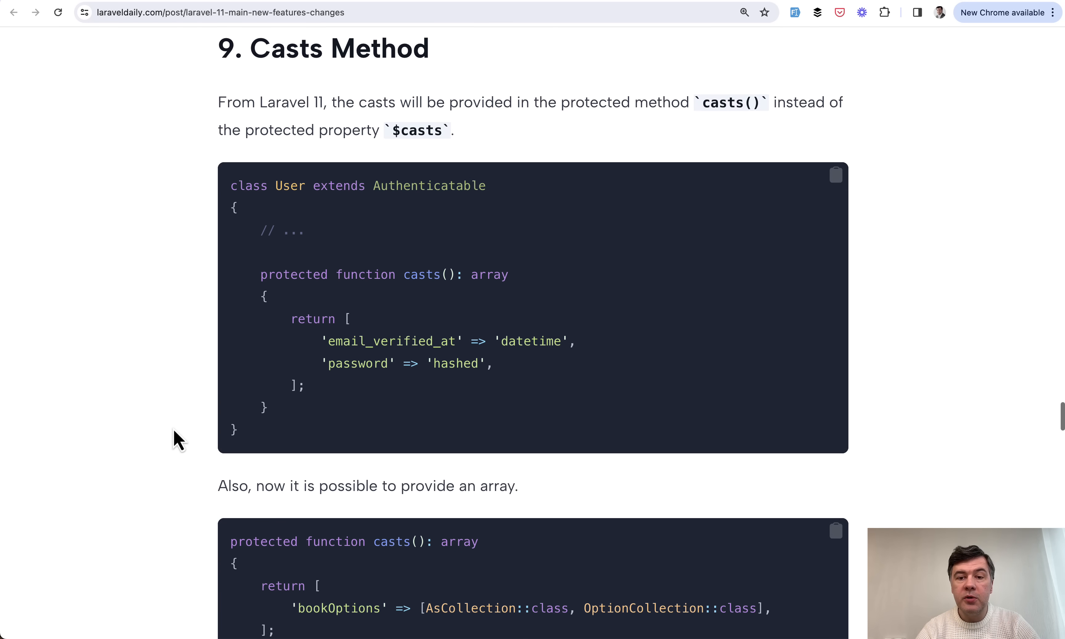
pyautogui.moveTo(282, 336)
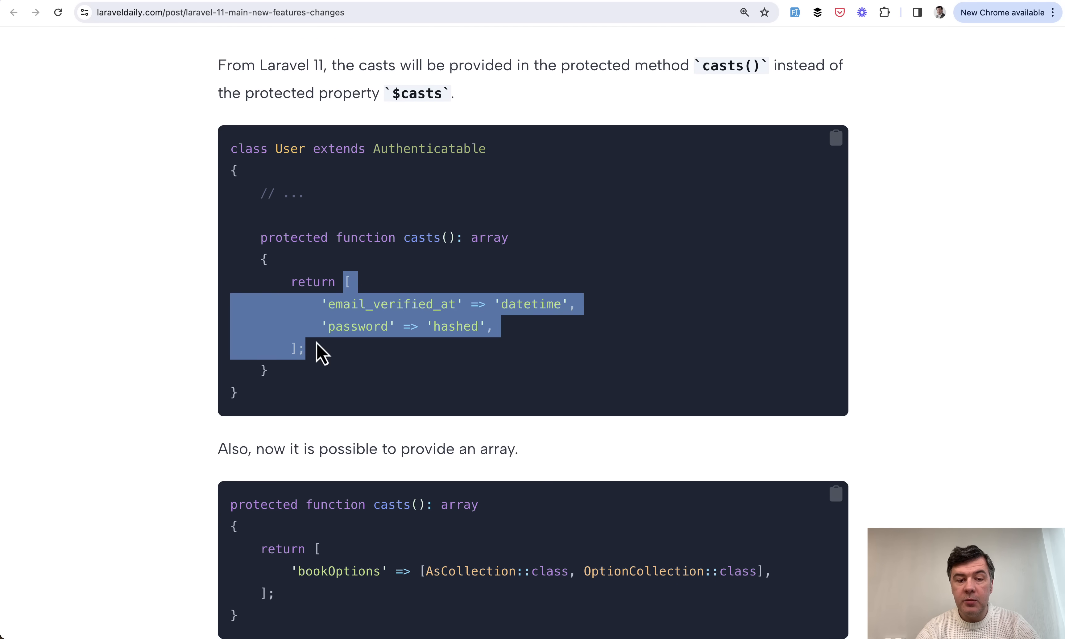
pyautogui.scroll(-3)
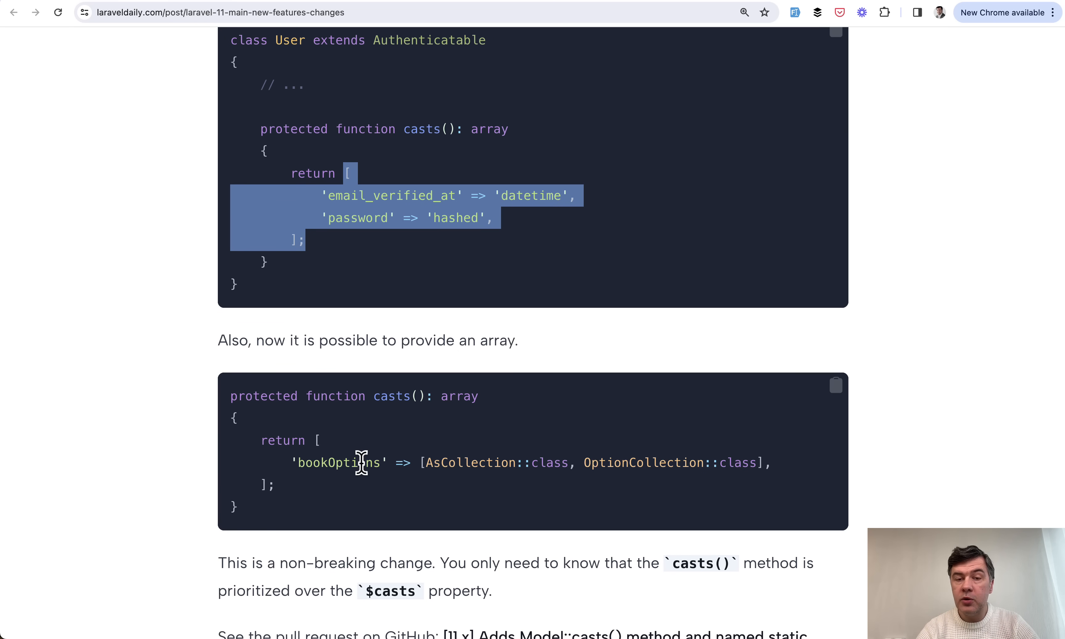
pyautogui.scroll(-3)
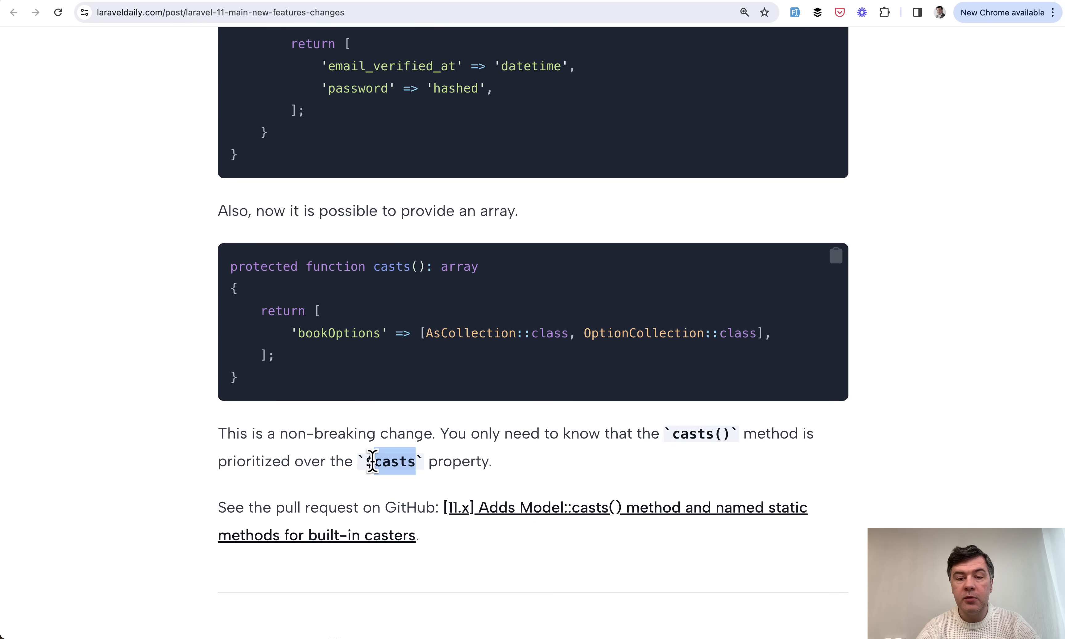
pyautogui.moveTo(718, 433)
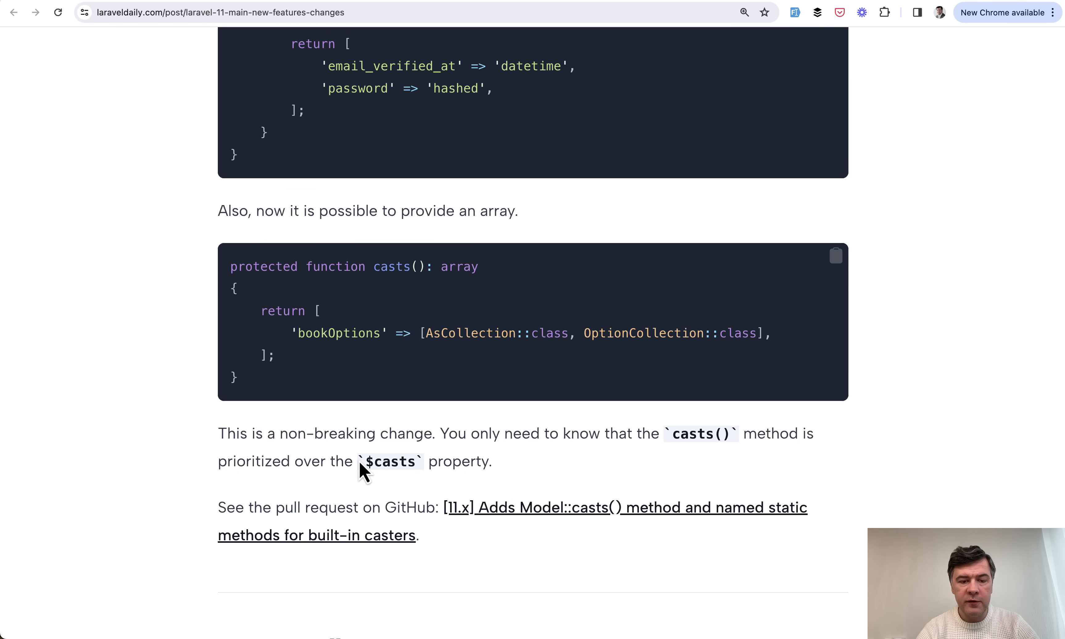
# Step: Scroll through the once() Method and New Welcome Page sections toward Minimum PHP 8.2
pyautogui.scroll(-3)
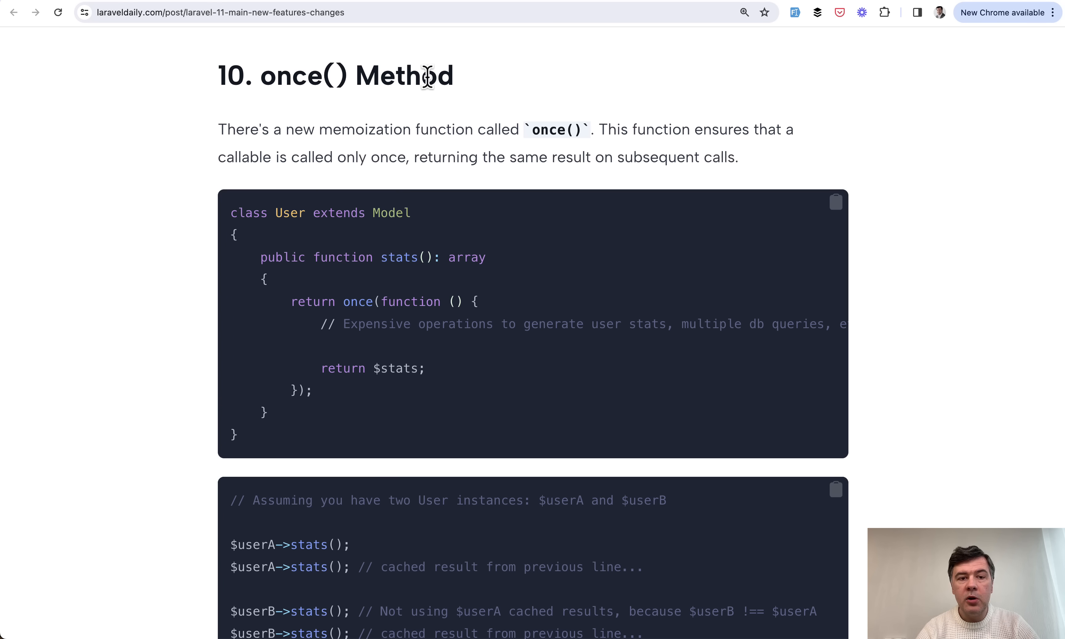
pyautogui.moveTo(154, 306)
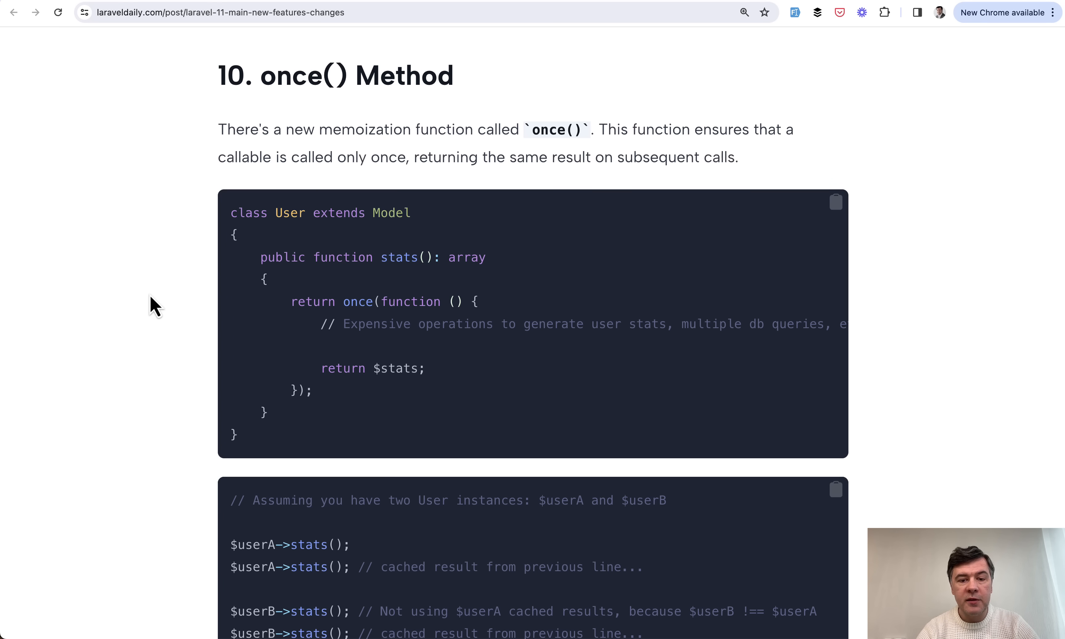
pyautogui.scroll(-3)
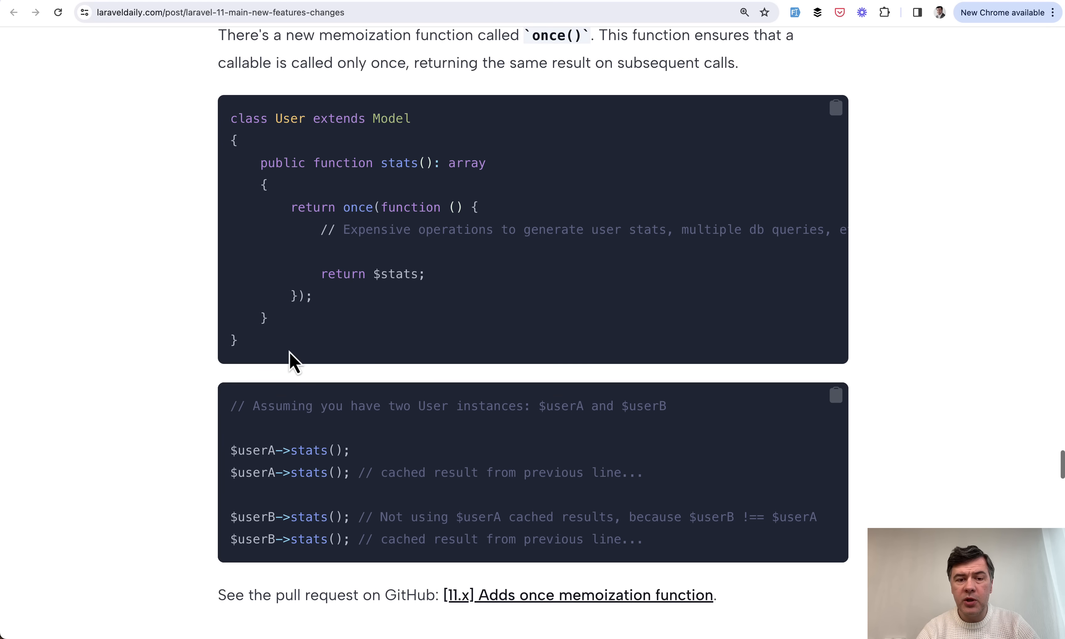
pyautogui.moveTo(332, 275)
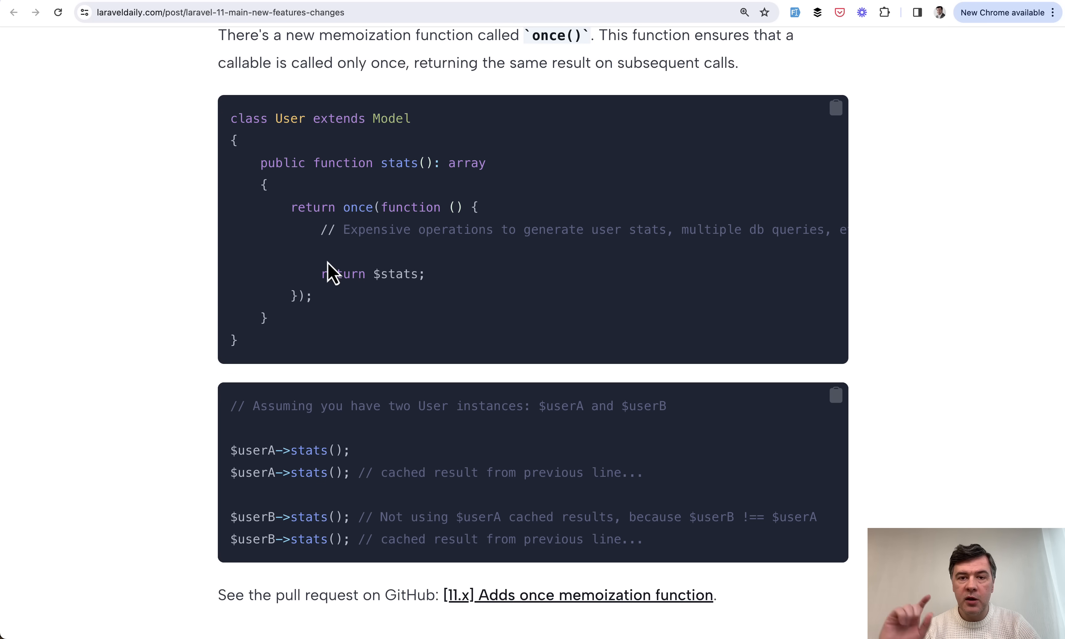
pyautogui.scroll(-3)
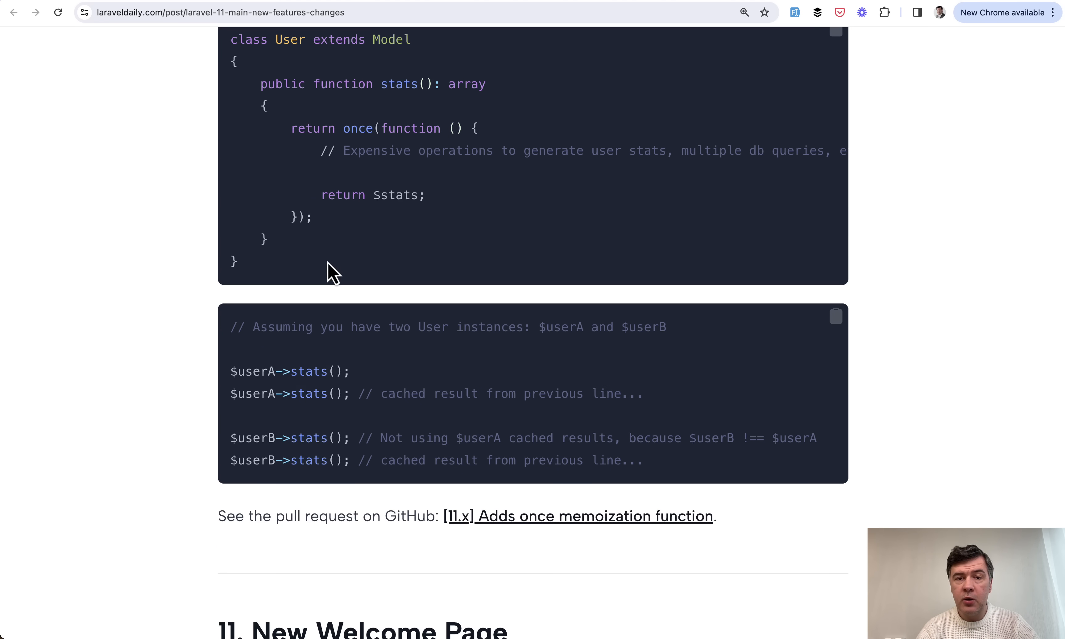
pyautogui.scroll(-3)
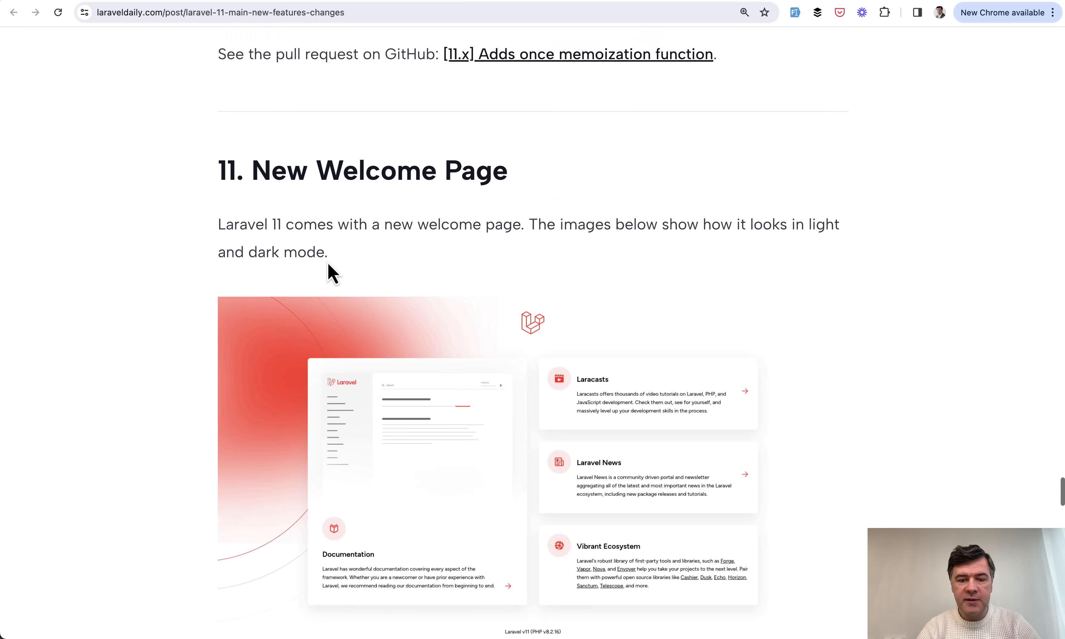
pyautogui.scroll(-3)
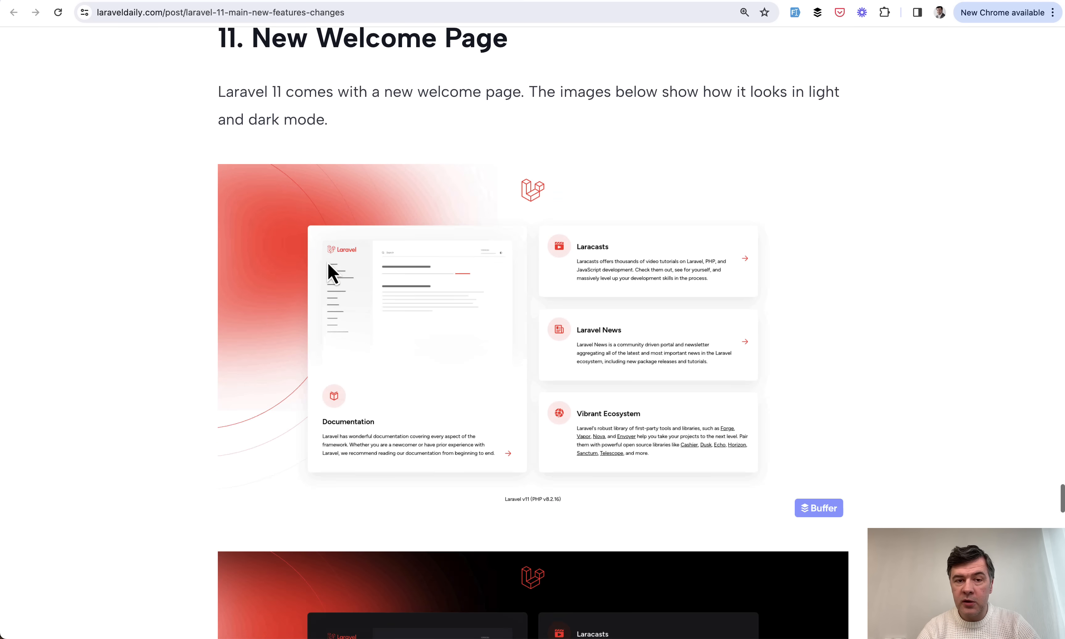
pyautogui.scroll(-3)
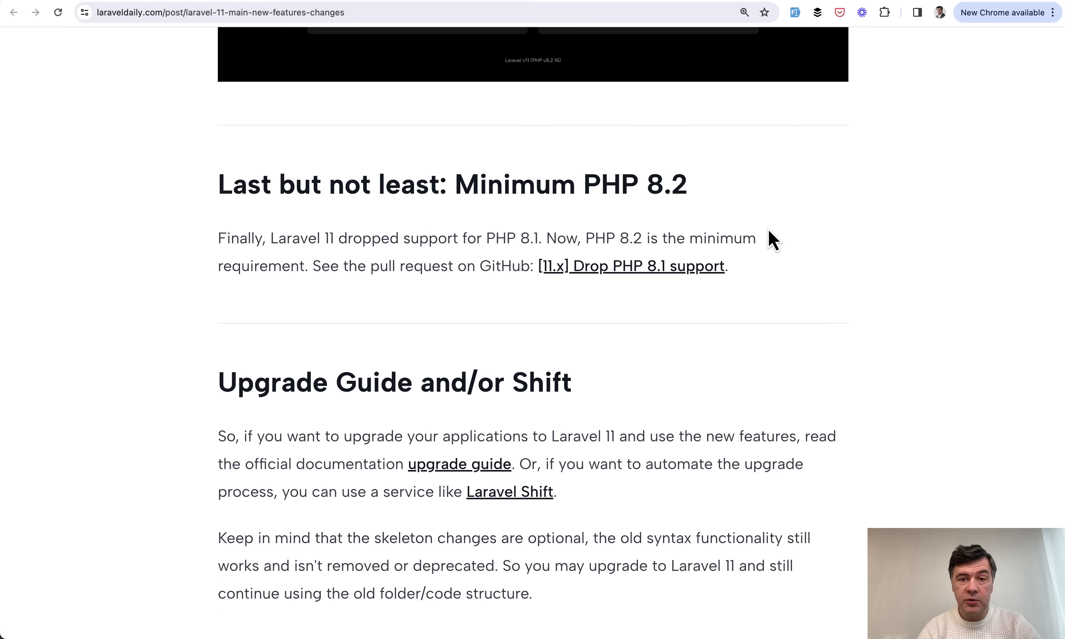
pyautogui.moveTo(817, 305)
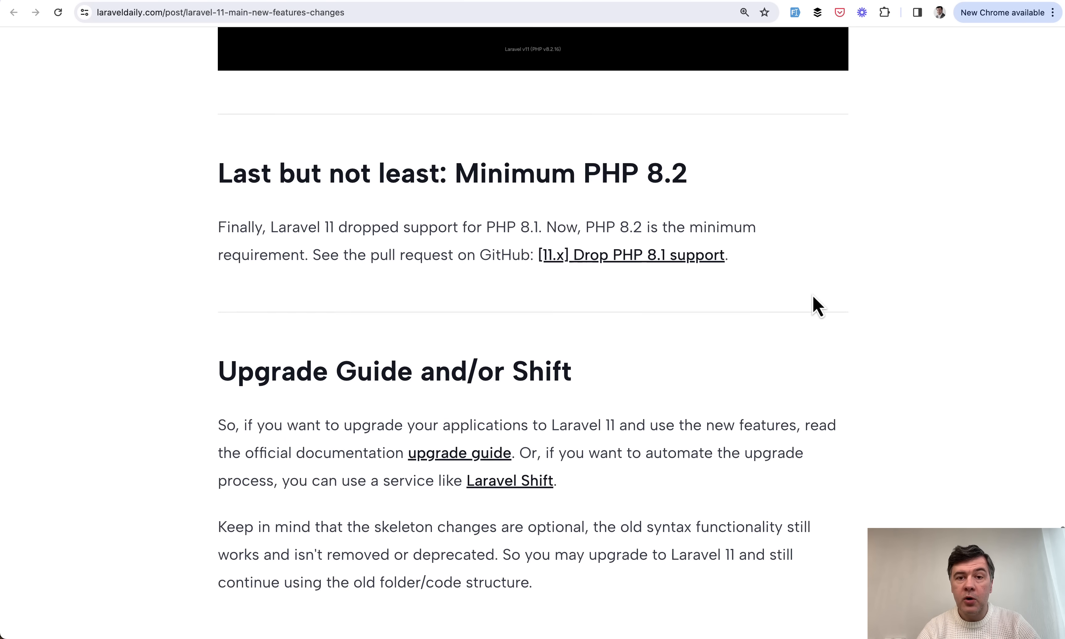
# Step: Scroll past the Upgrade Guide section to the article's closing note on minor tweaks
pyautogui.scroll(-3)
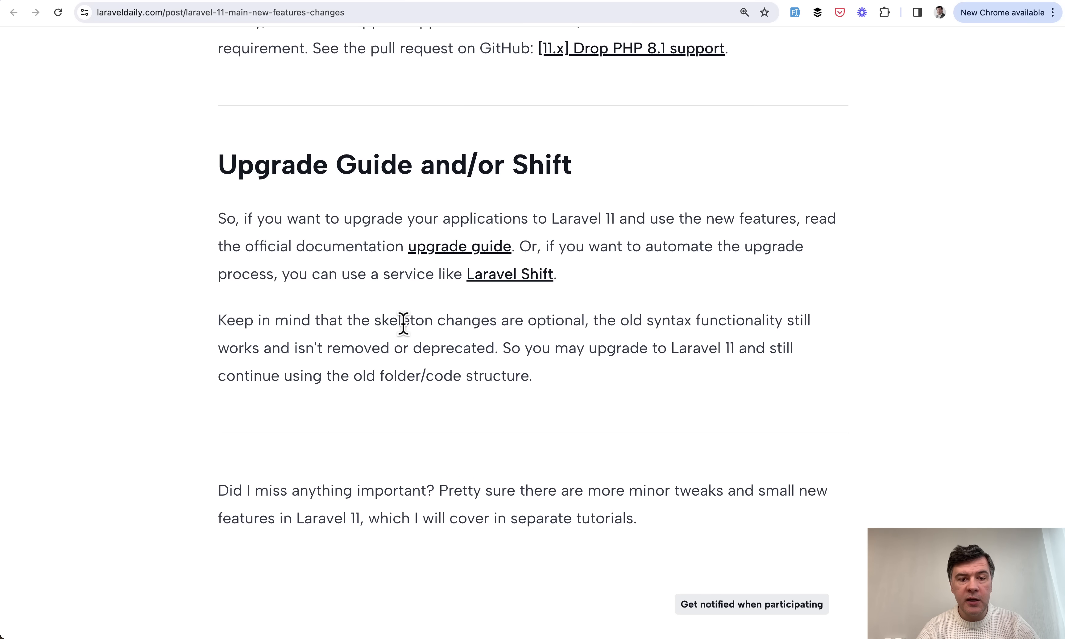
pyautogui.moveTo(331, 267)
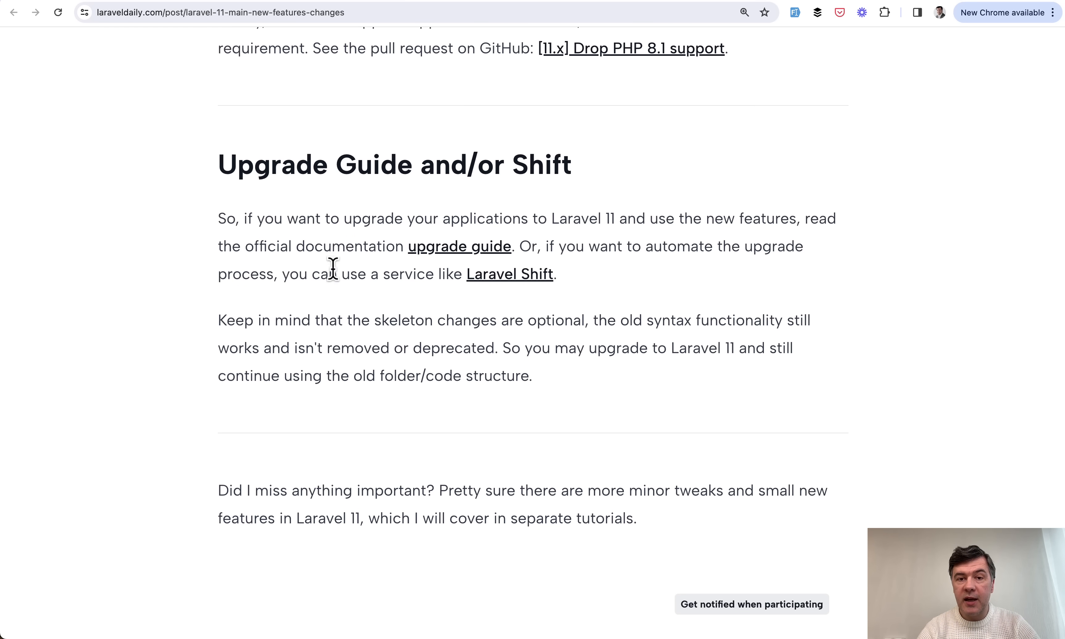
pyautogui.moveTo(349, 328)
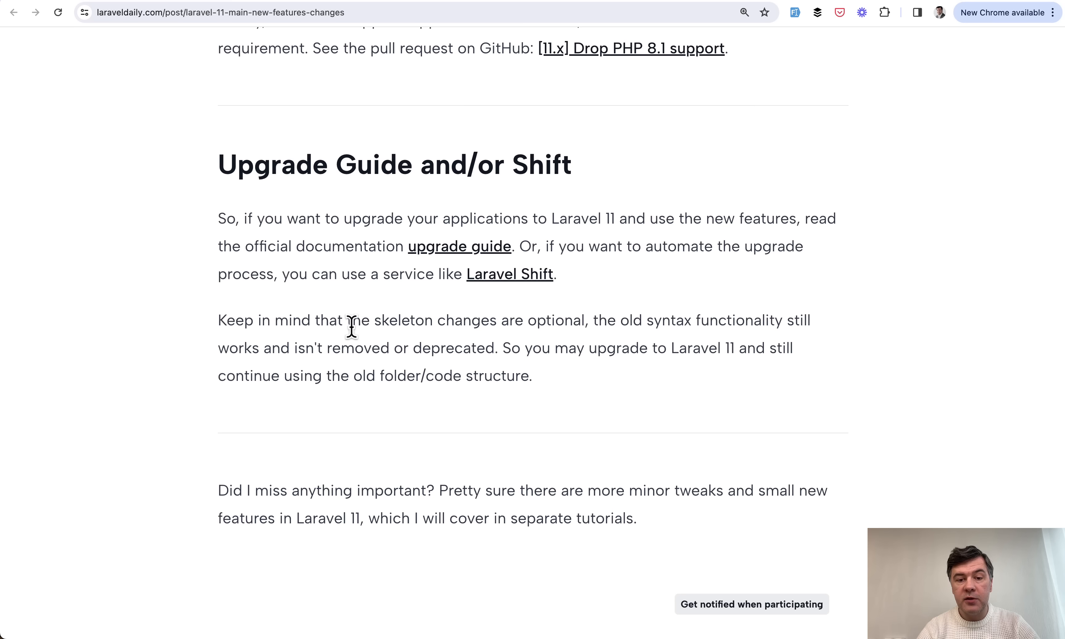